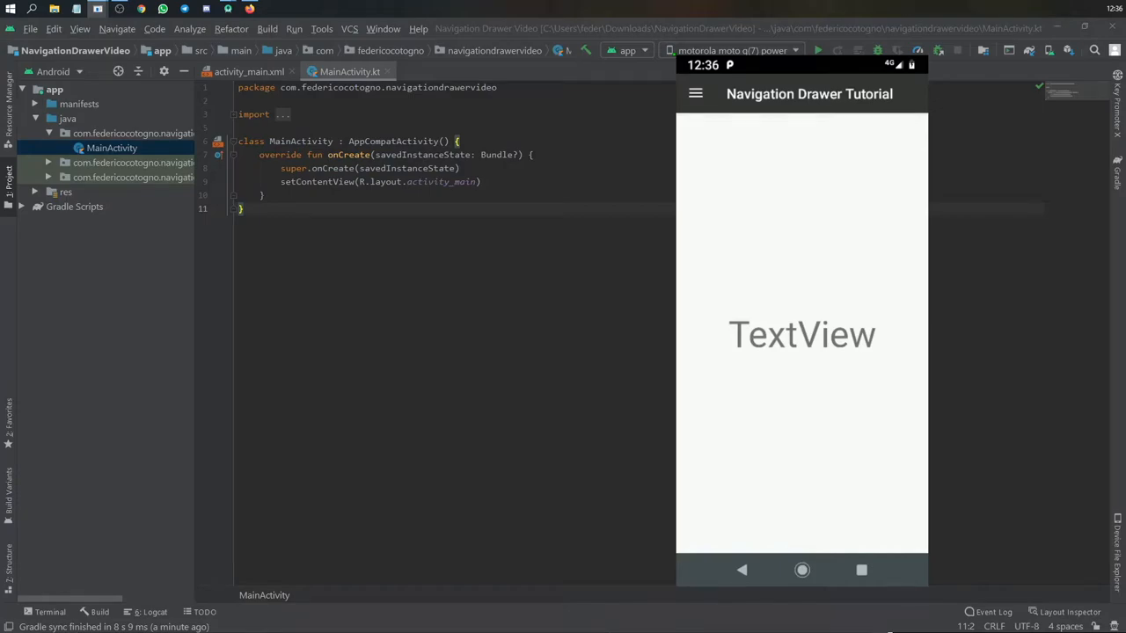
Try the drawer in the emulator: open it, tap Search for its toast, close it again.
{"action": "left_click", "coordinate": [695, 93]}
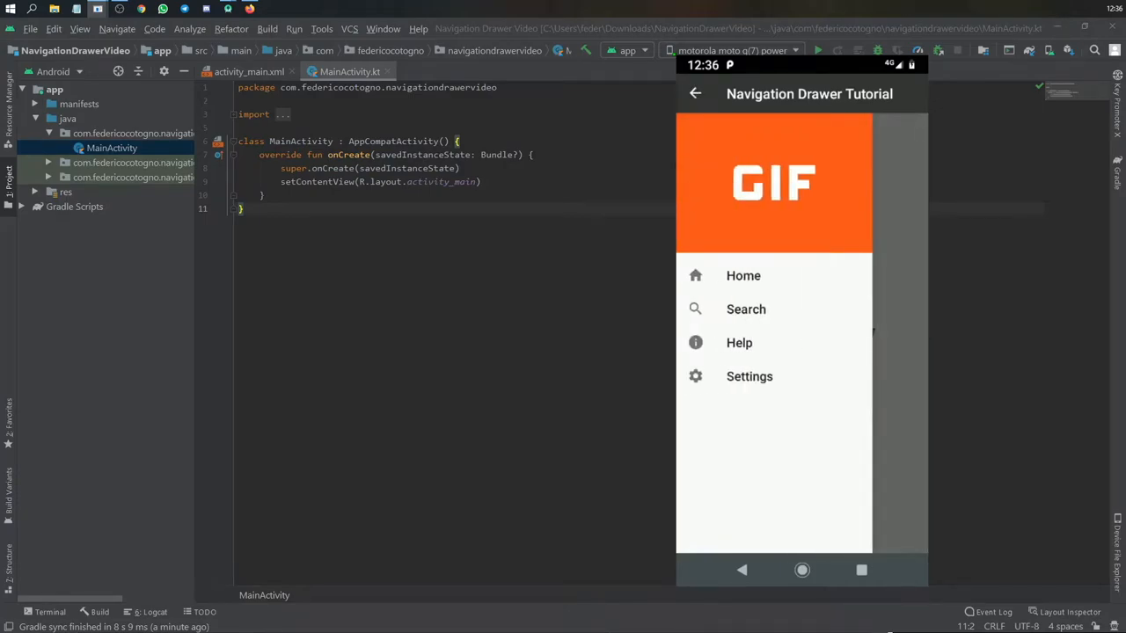
{"action": "left_click", "coordinate": [746, 309]}
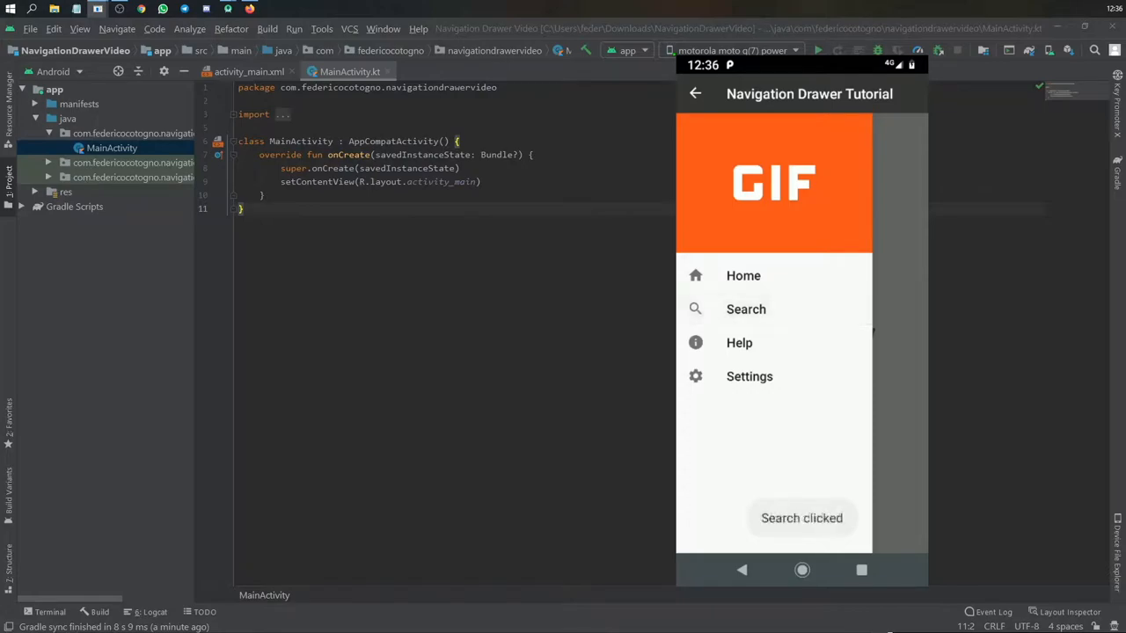
{"action": "left_click", "coordinate": [750, 376]}
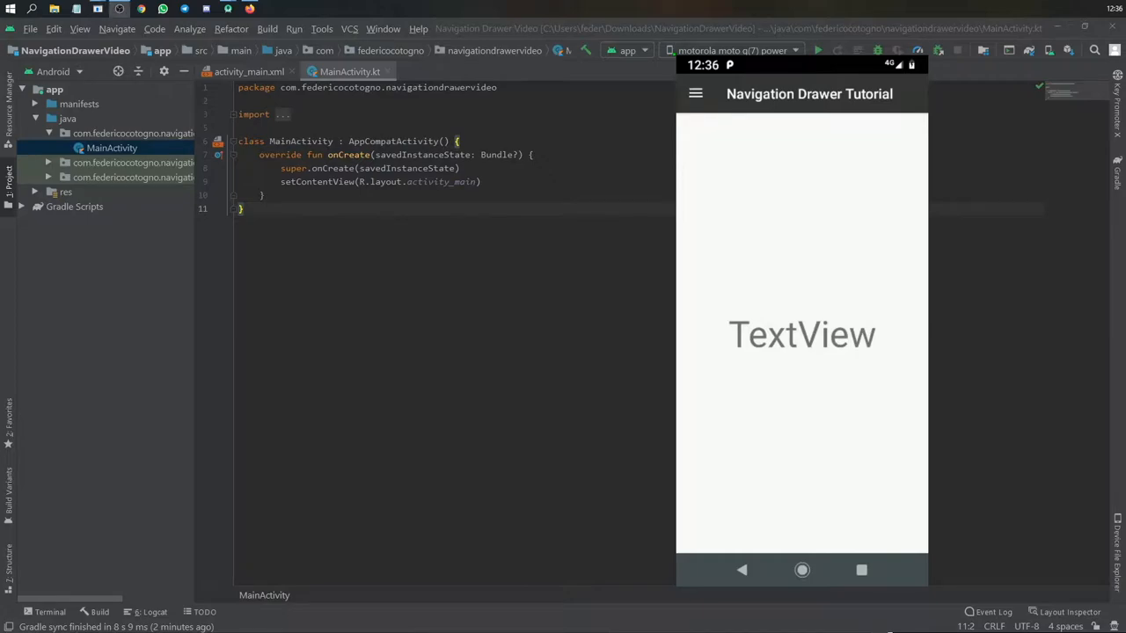
{"action": "left_click", "coordinate": [696, 95]}
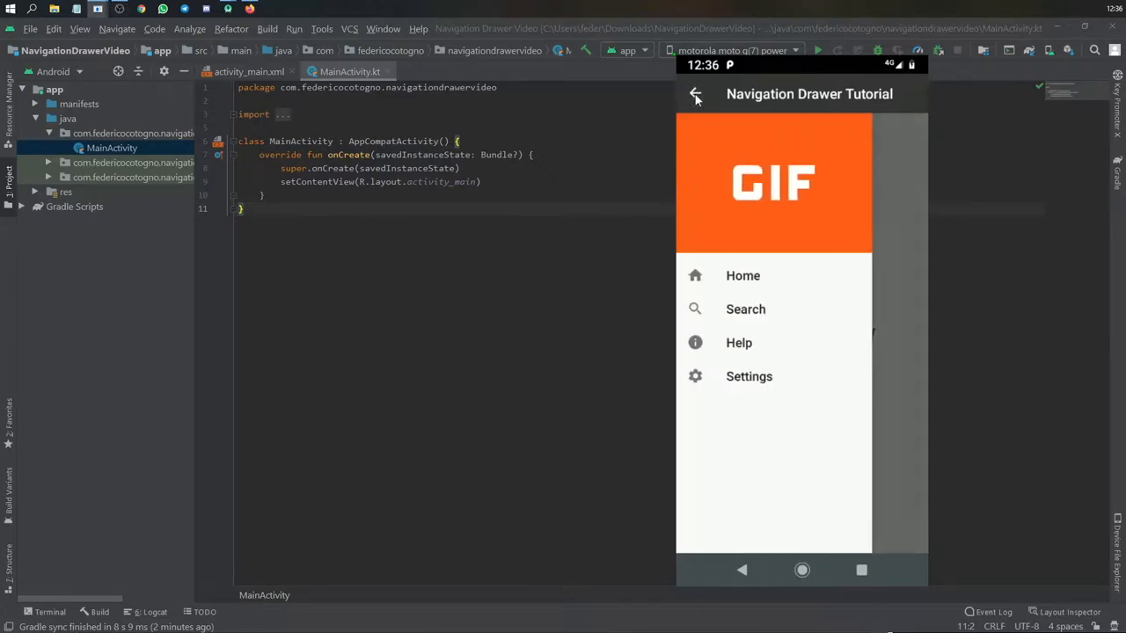
{"action": "left_click", "coordinate": [696, 95]}
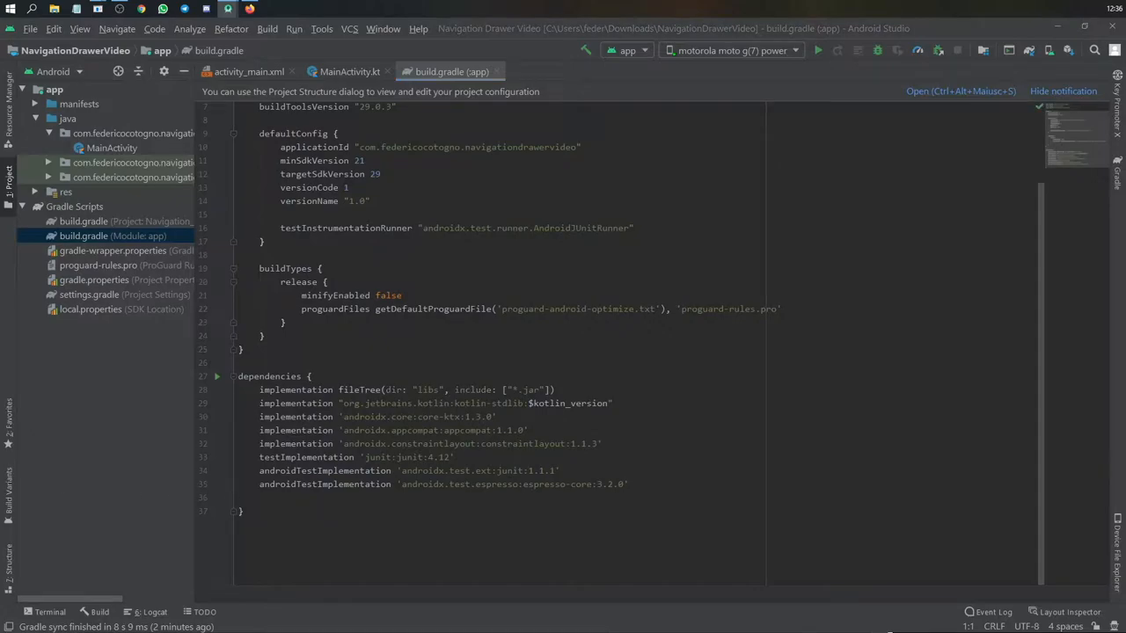
Add implementation 'com.google.android.material:material:1.1.0' to the app dependencies.
{"action": "type", "text": "implementation 'com.google.android.material:material:1.1.0'"}
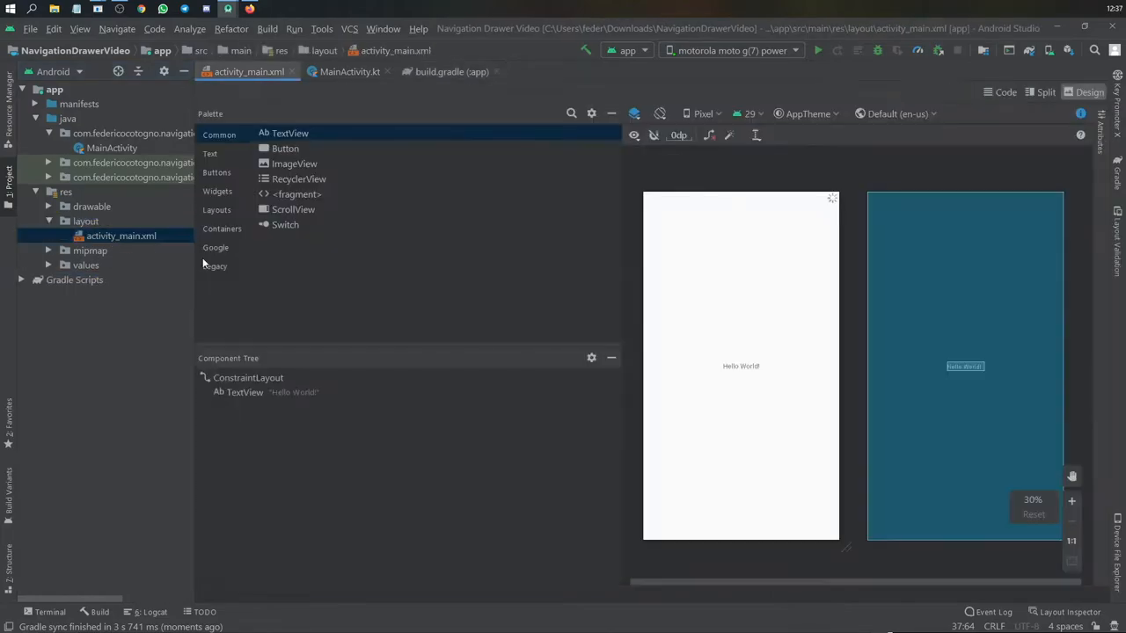
In XML view give the DrawerLayout id dl_drawer_layout and remove the placeholder TextView.
{"action": "left_click", "coordinate": [1006, 91]}
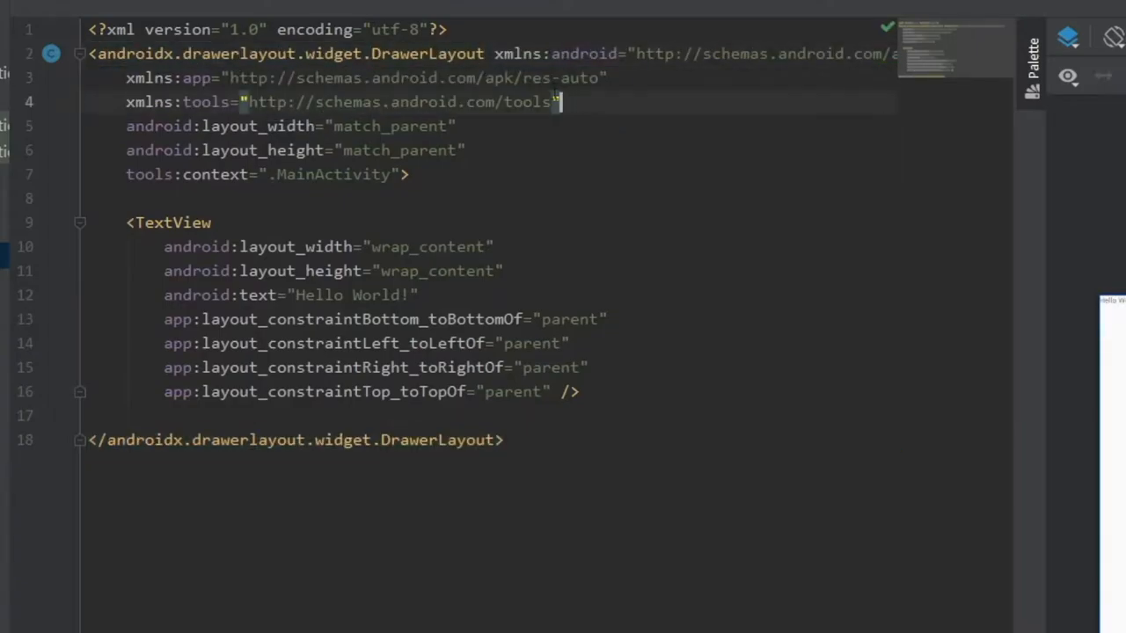
{"action": "type", "text": "android:id=\"@+id/dl"}
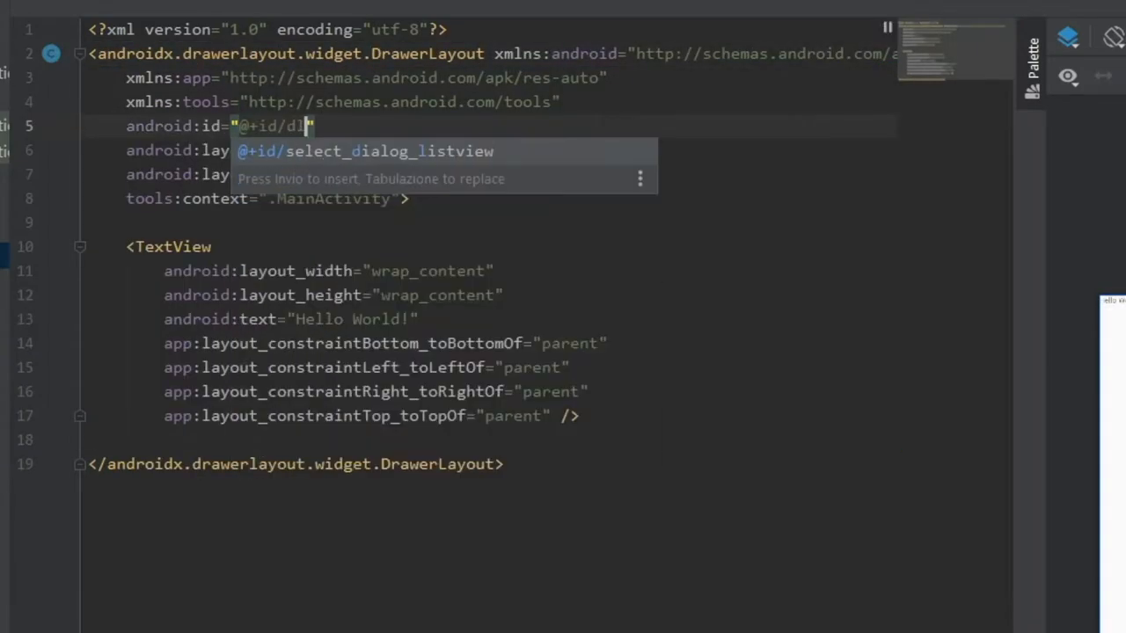
{"action": "type", "text": "_drawer_layout"}
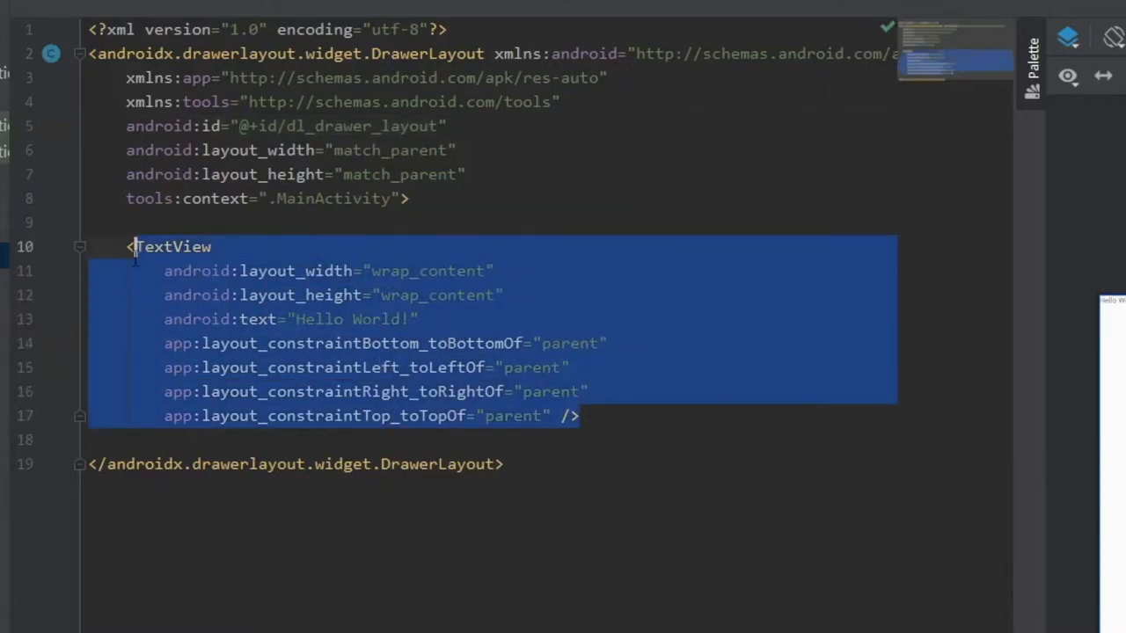
{"action": "key", "text": "Delete"}
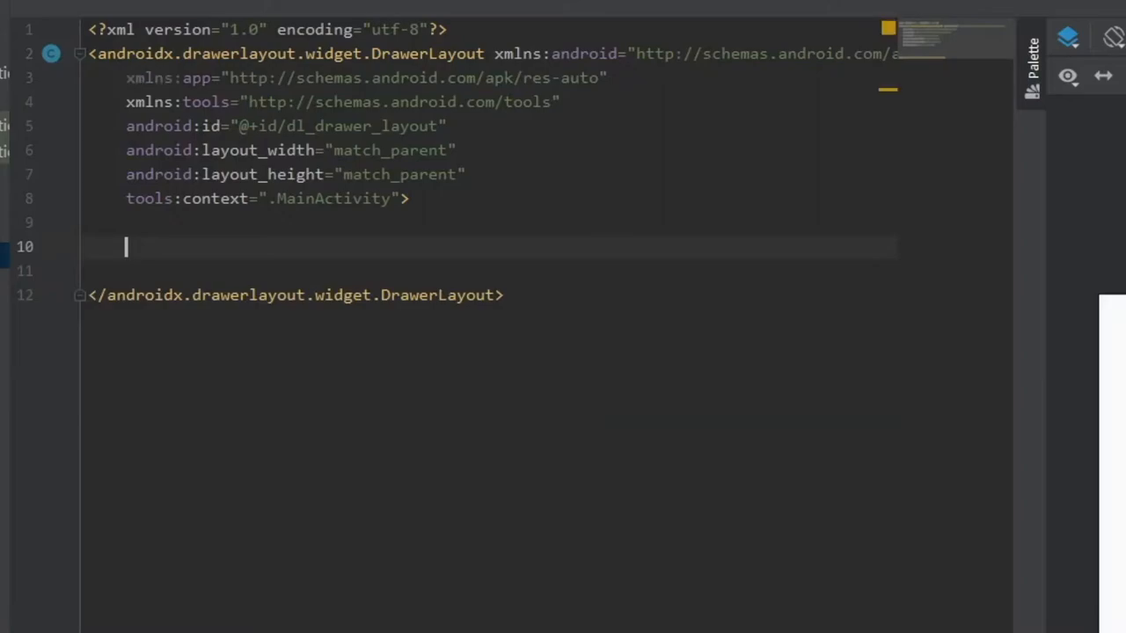
Add a RelativeLayout with a centred 40sp 'This is your main view' TextView and start a NavigationView.
{"action": "type", "text": "<RelativeLayout"}
{"action": "type", "text": "android:id=\"@+id/tv_textView"}
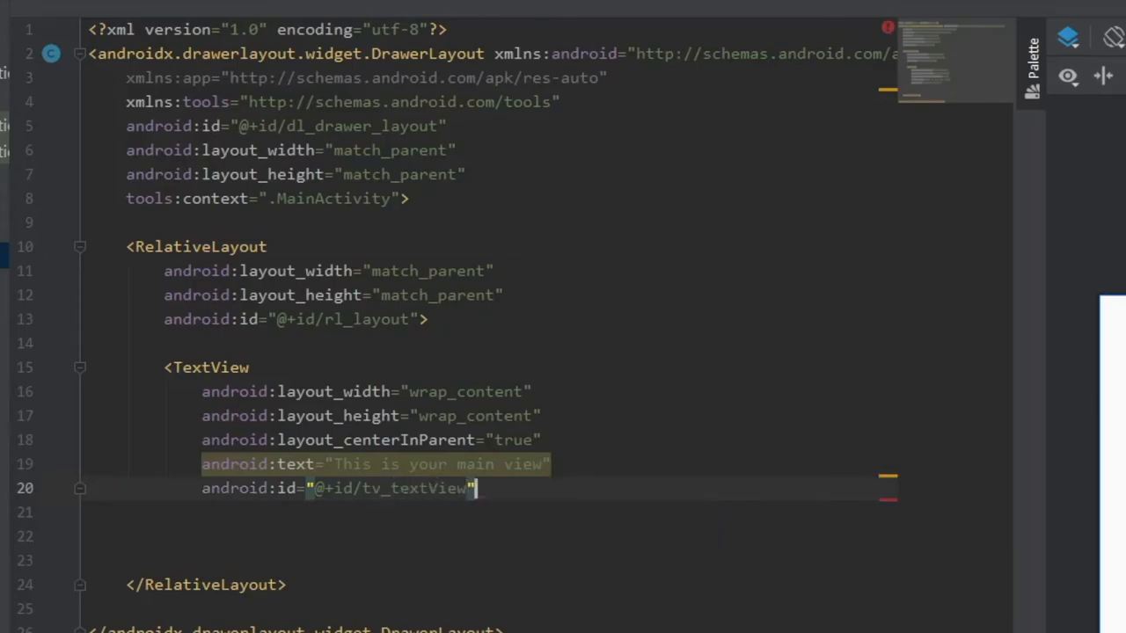
{"action": "type", "text": "android:textSize=\"40sp\" />"}
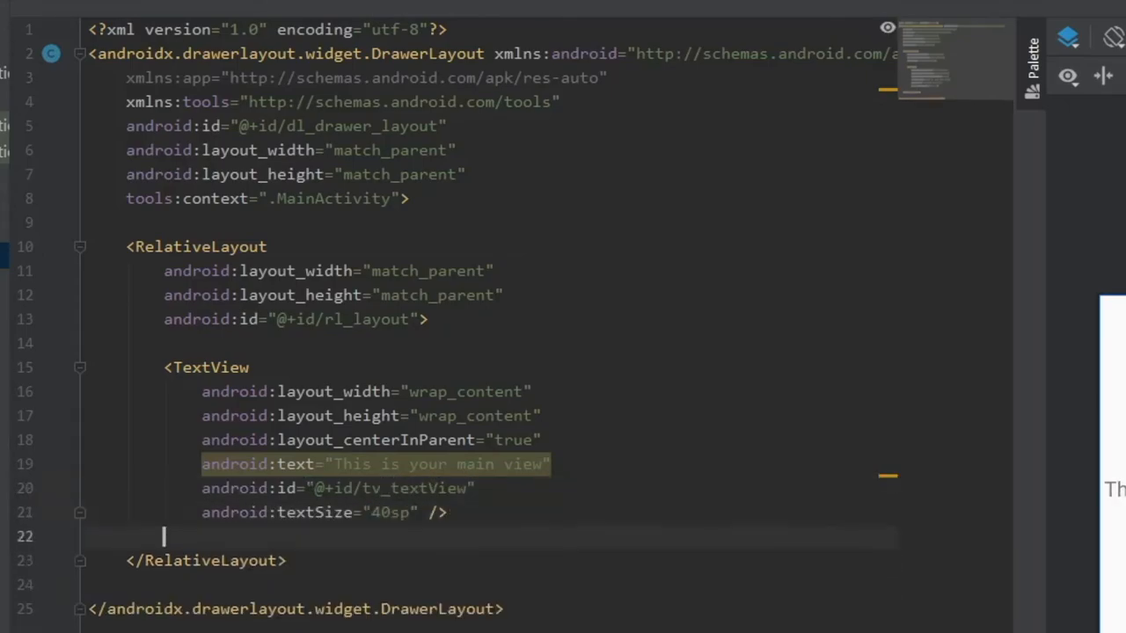
{"action": "type", "text": "<Nav"}
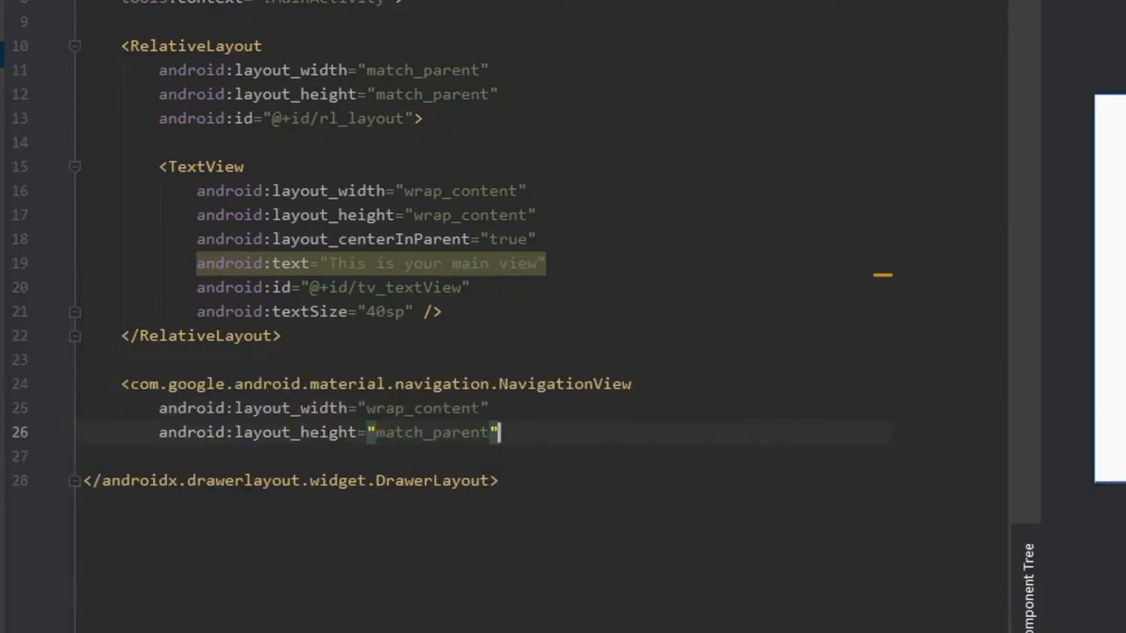
Give the NavigationView id nv_navView, layout_gravity start and fitsSystemWindows true.
{"action": "type", "text": "android:id=\""}
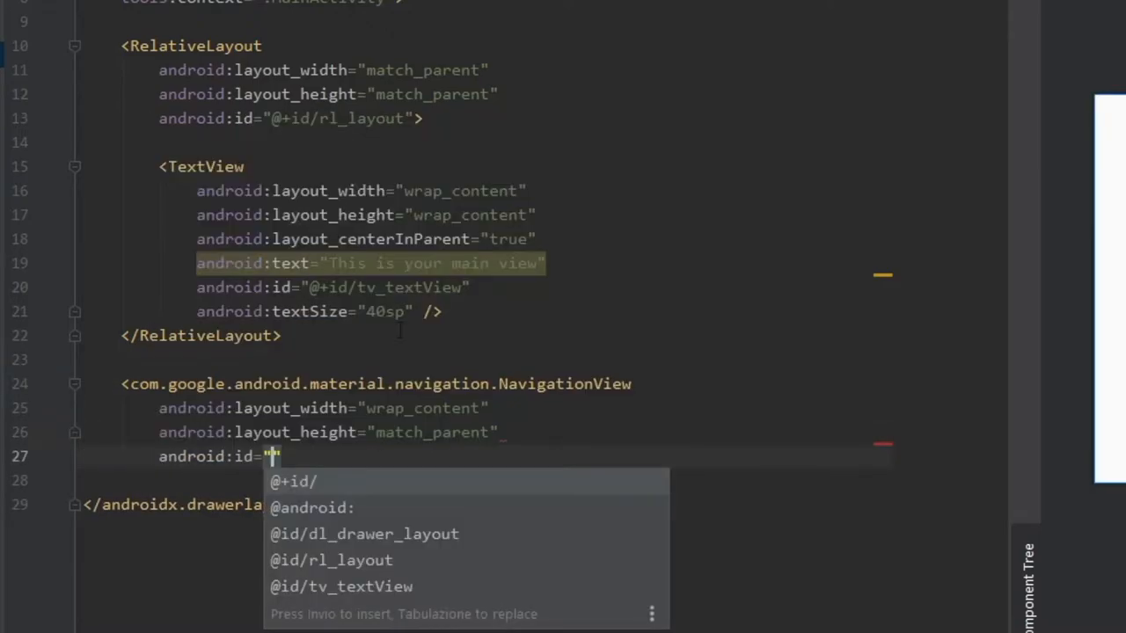
{"action": "type", "text": "@+id/nv_navView"}
{"action": "left_click", "coordinate": [520, 480]}
{"action": "type", "text": "android:"}
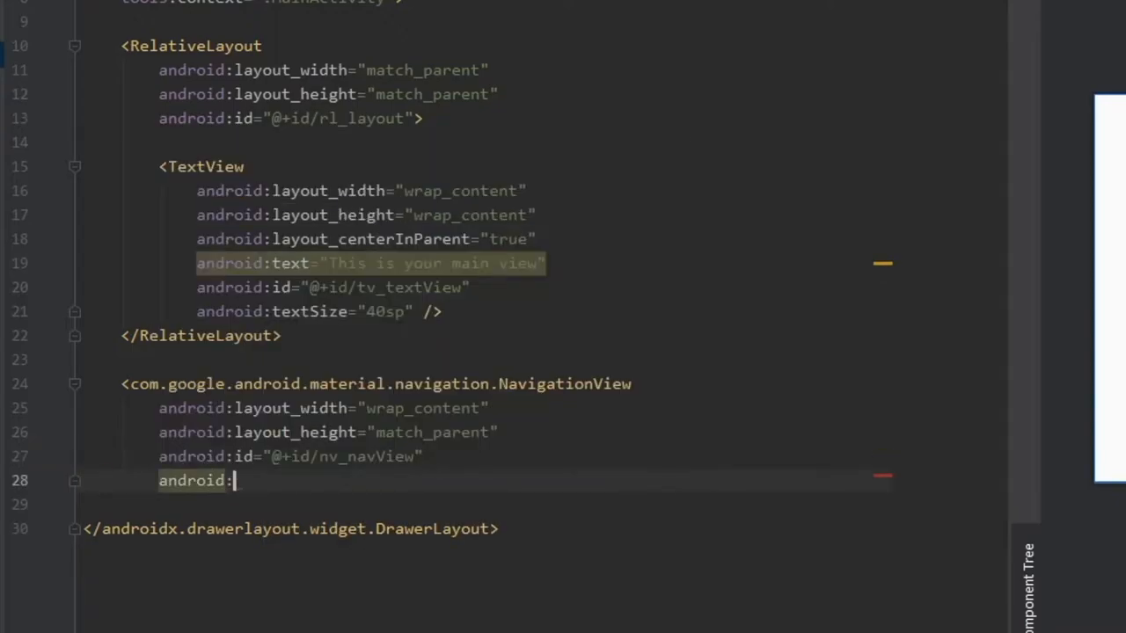
{"action": "type", "text": "layout_gravity"}
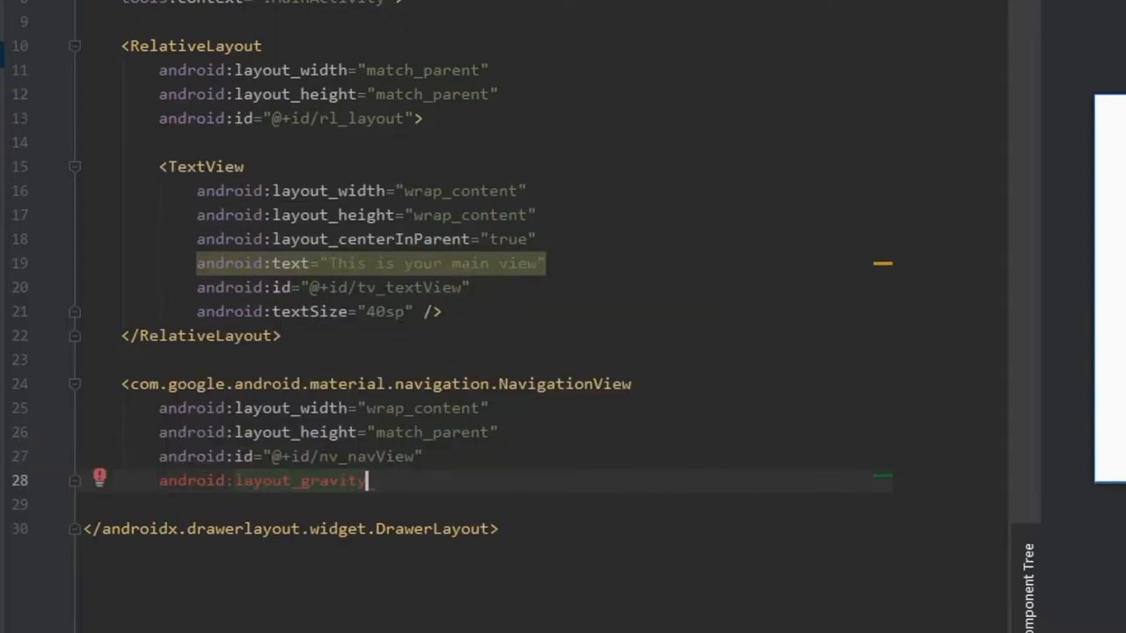
{"action": "type", "text": "=\"start\""}
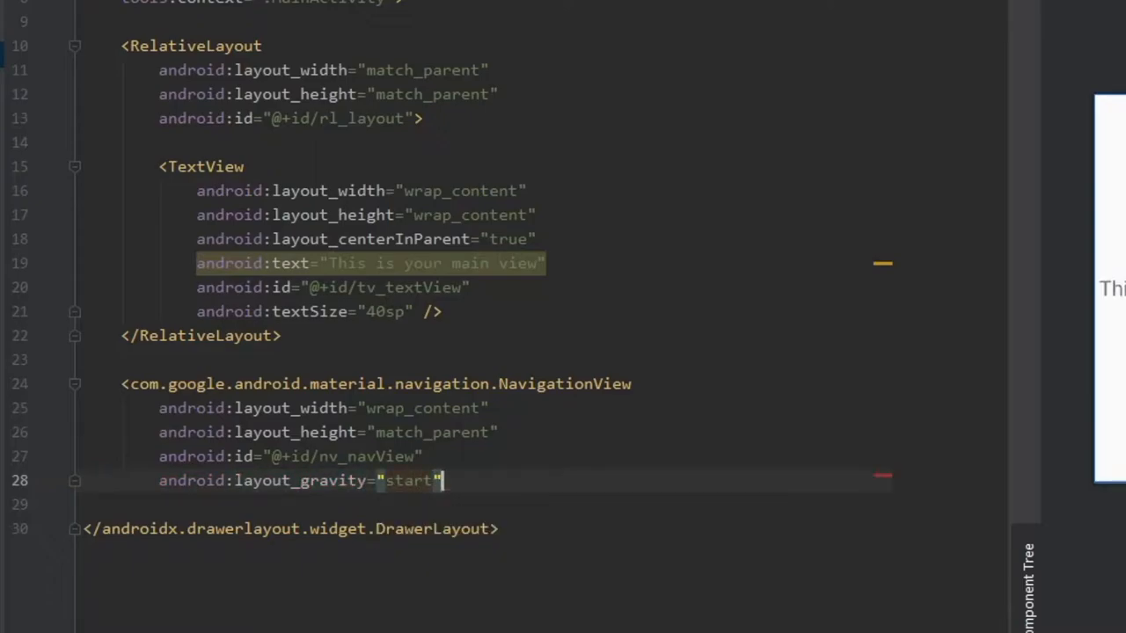
{"action": "type", "text": "android:fitsSystemWindows=\"t"}
{"action": "type", "text": "app:headerLayout=\""}
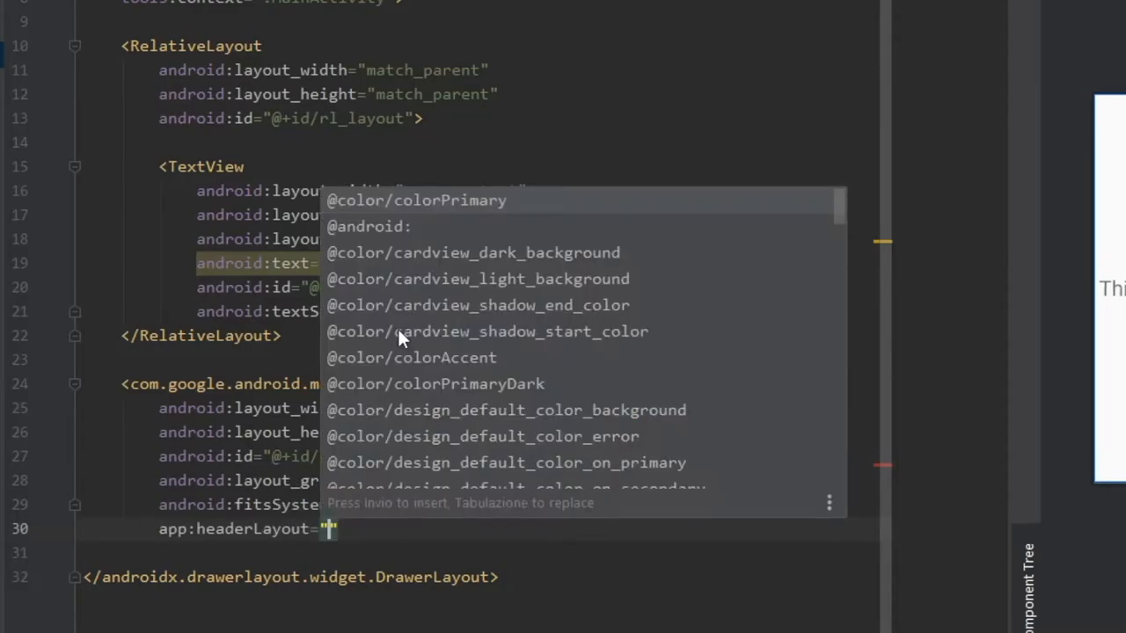
{"action": "type", "text": "@layout/main_header"}
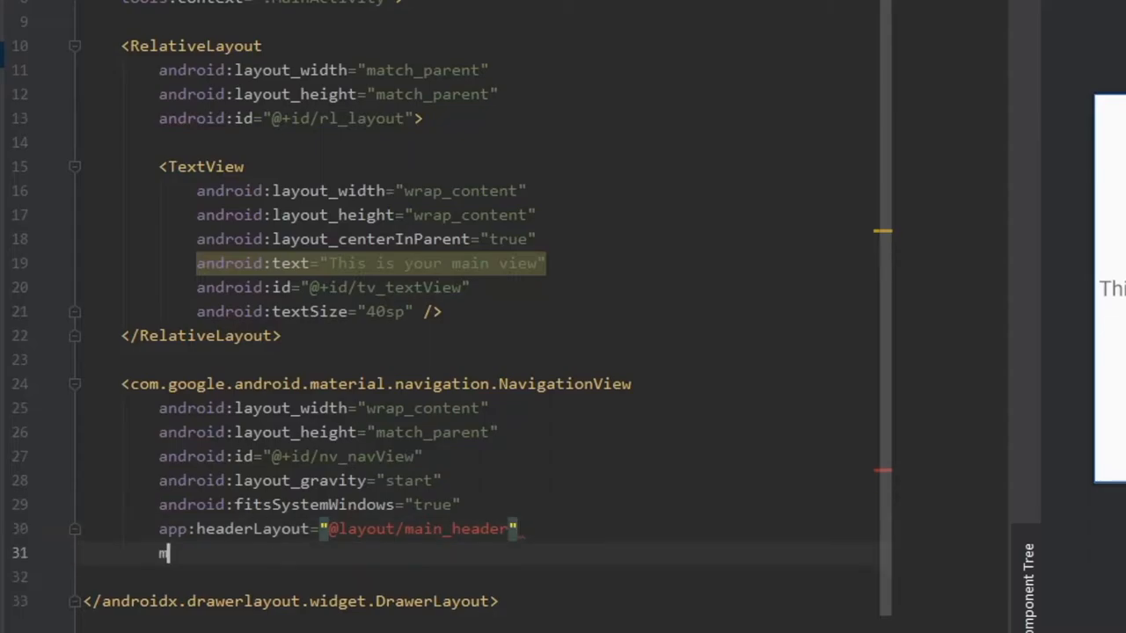
{"action": "type", "text": "app:menu=\"@menu/na"}
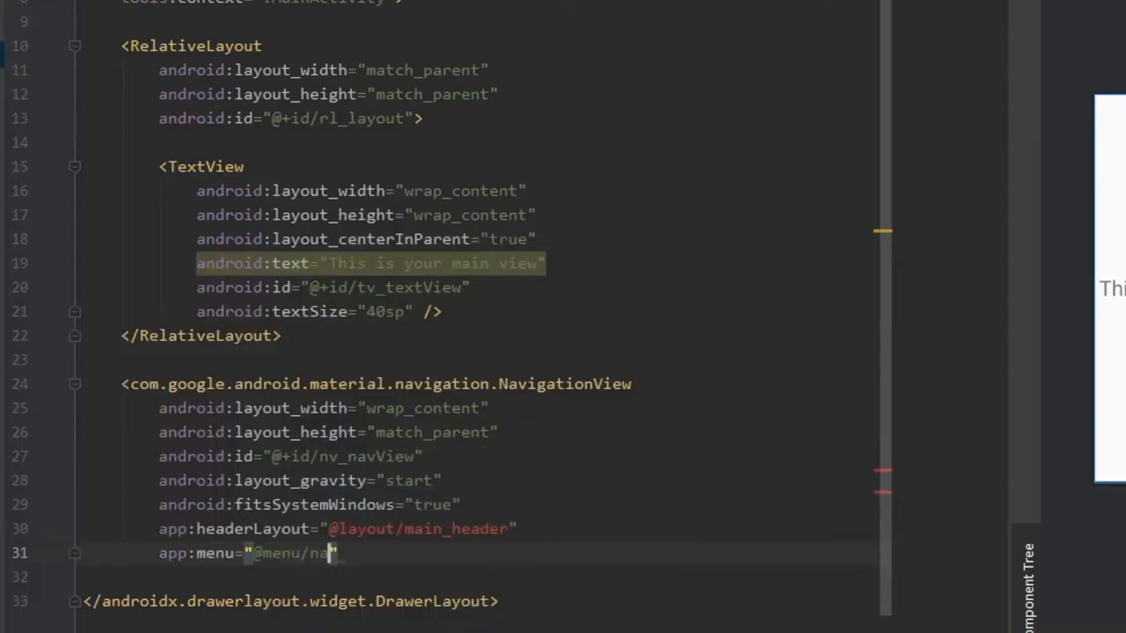
{"action": "type", "text": "_navdrawerme"}
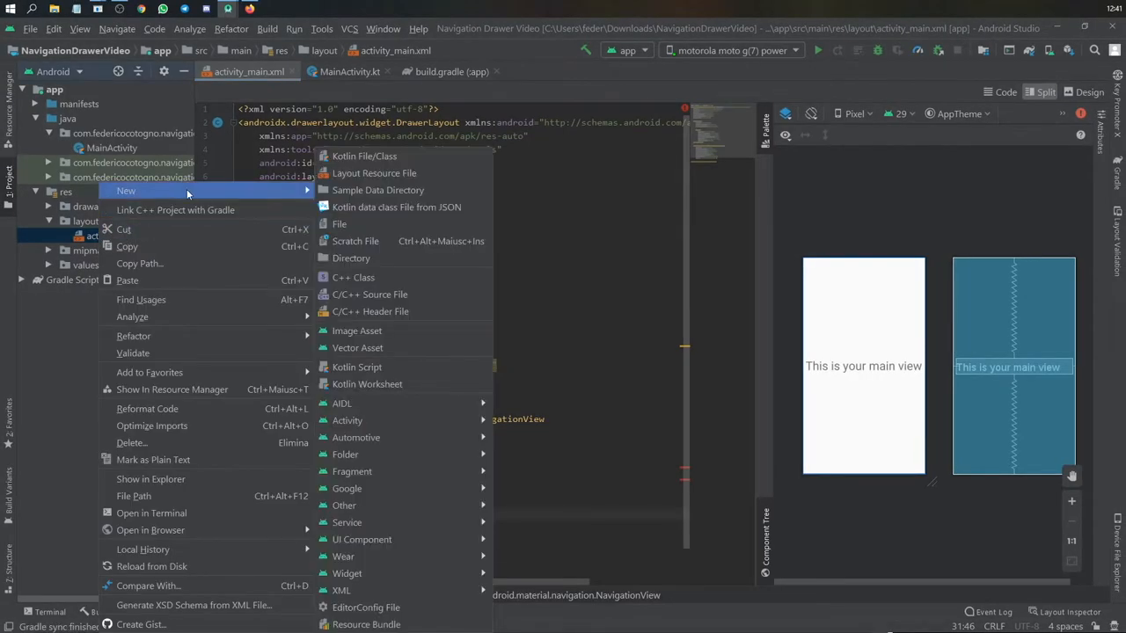
Create layout resource main_header with RelativeLayout as its root element.
{"action": "left_click", "coordinate": [373, 172]}
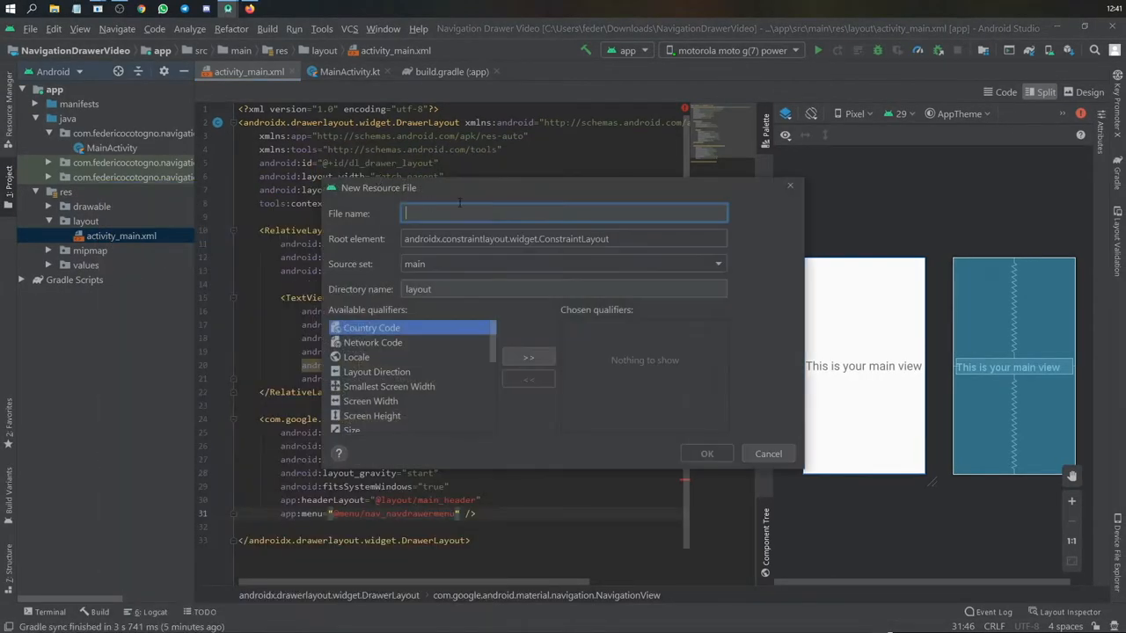
{"action": "type", "text": "Re"}
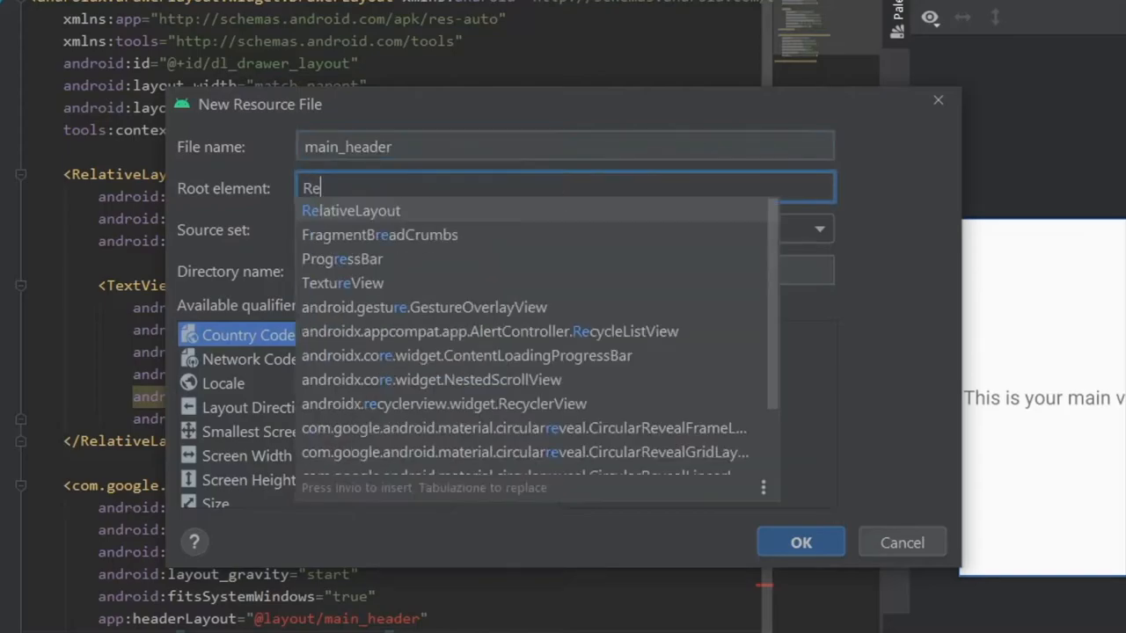
{"action": "left_click", "coordinate": [799, 541]}
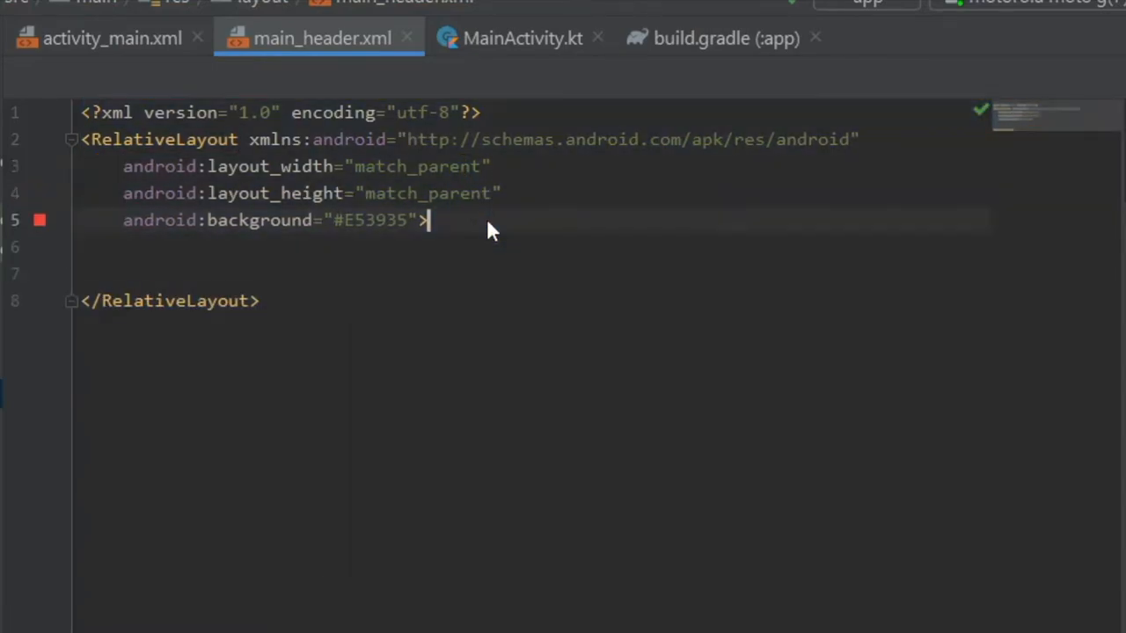
Set main_header height to wrap_content and add a 200dp ImageView with an android:src icon.
{"action": "type", "text": "wrap_con"}
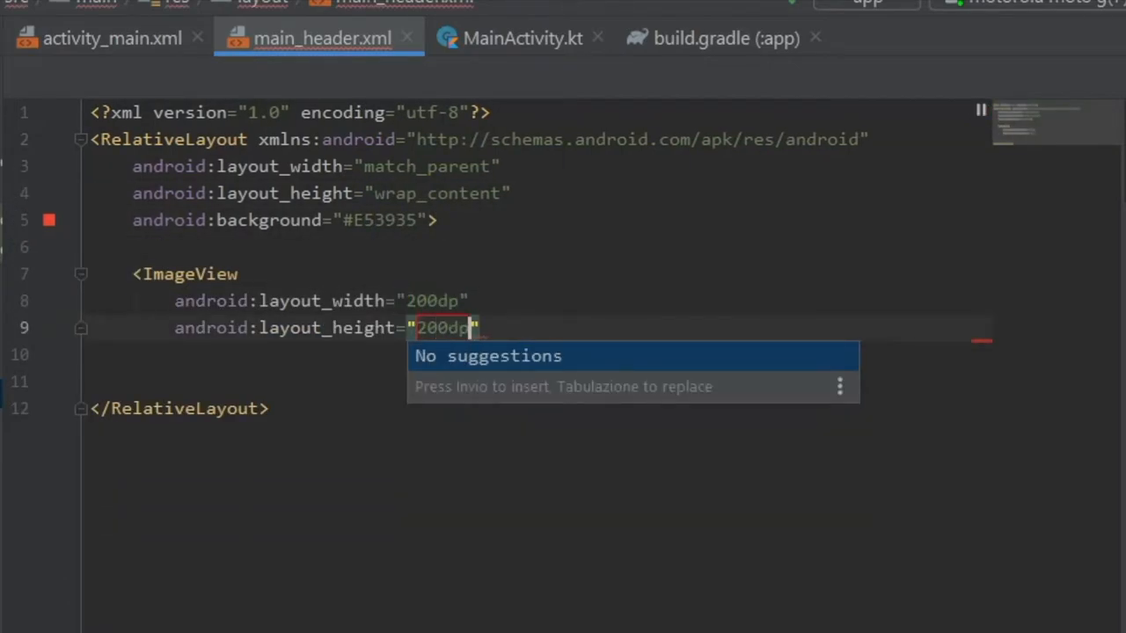
{"action": "type", "text": "android:src=\"ic"}
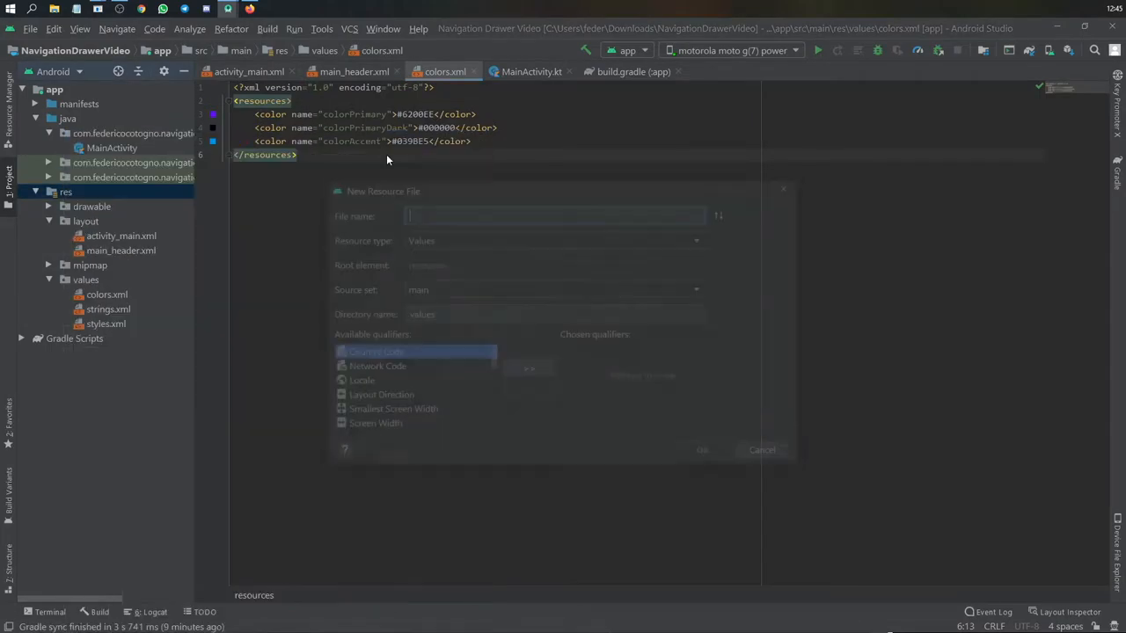
Create the nav_navdrawermenu Menu resource and bring up the new drawer menu file.
{"action": "type", "text": "nav_"}
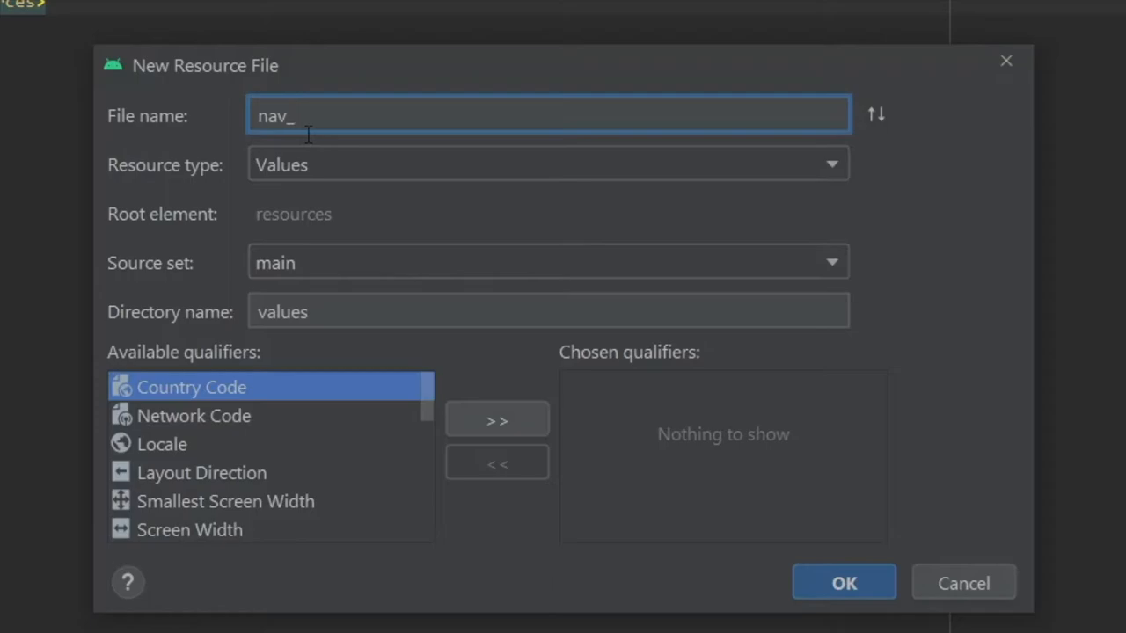
{"action": "type", "text": "navdrawermenu"}
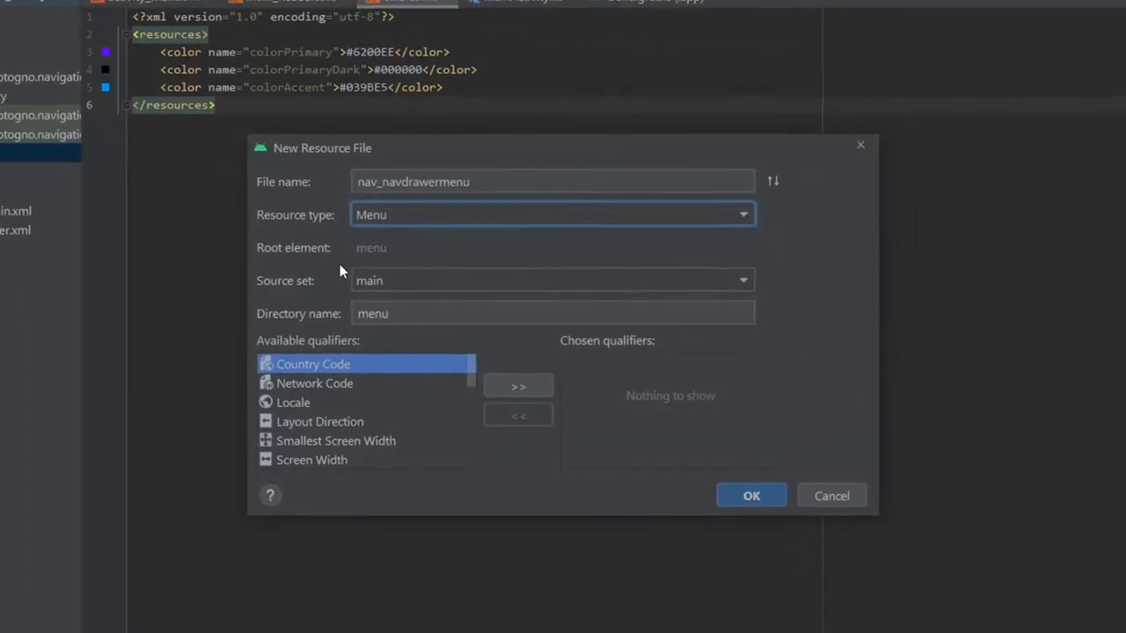
{"action": "left_click", "coordinate": [751, 496]}
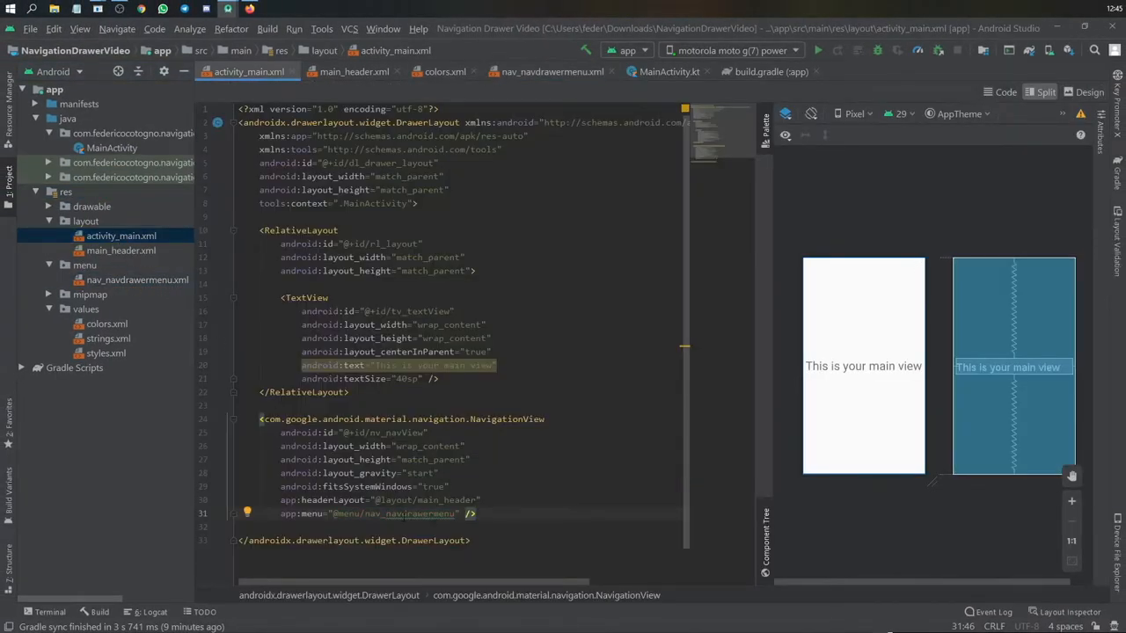
{"action": "left_click", "coordinate": [137, 280]}
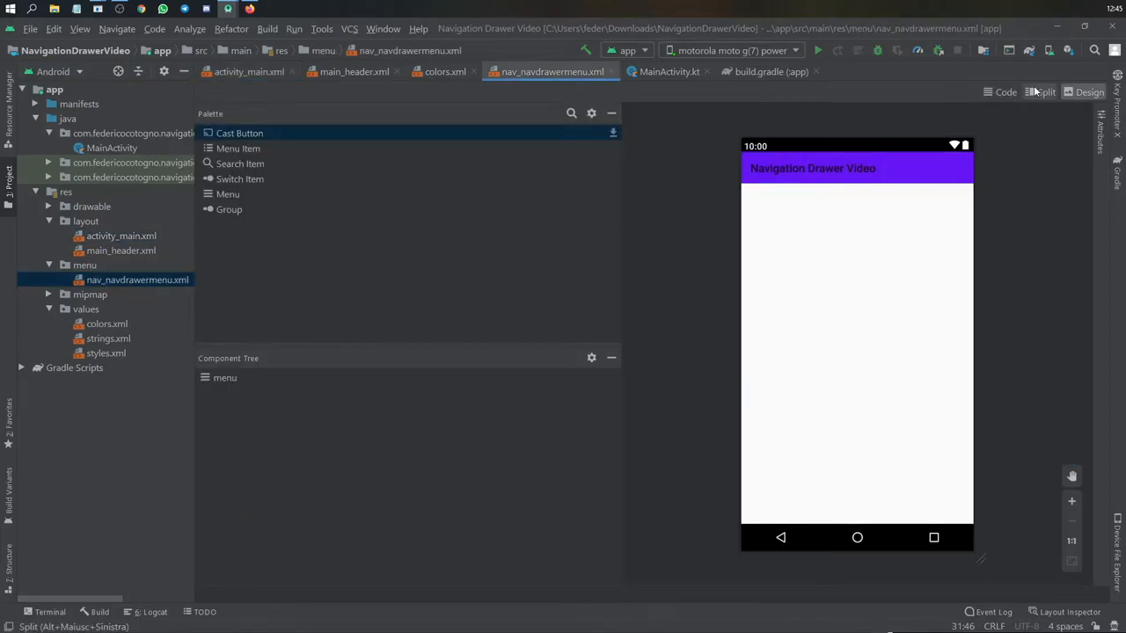
Create a home vector asset from clip art in drawable, then return to the drawer menu file.
{"action": "left_click", "coordinate": [1042, 91]}
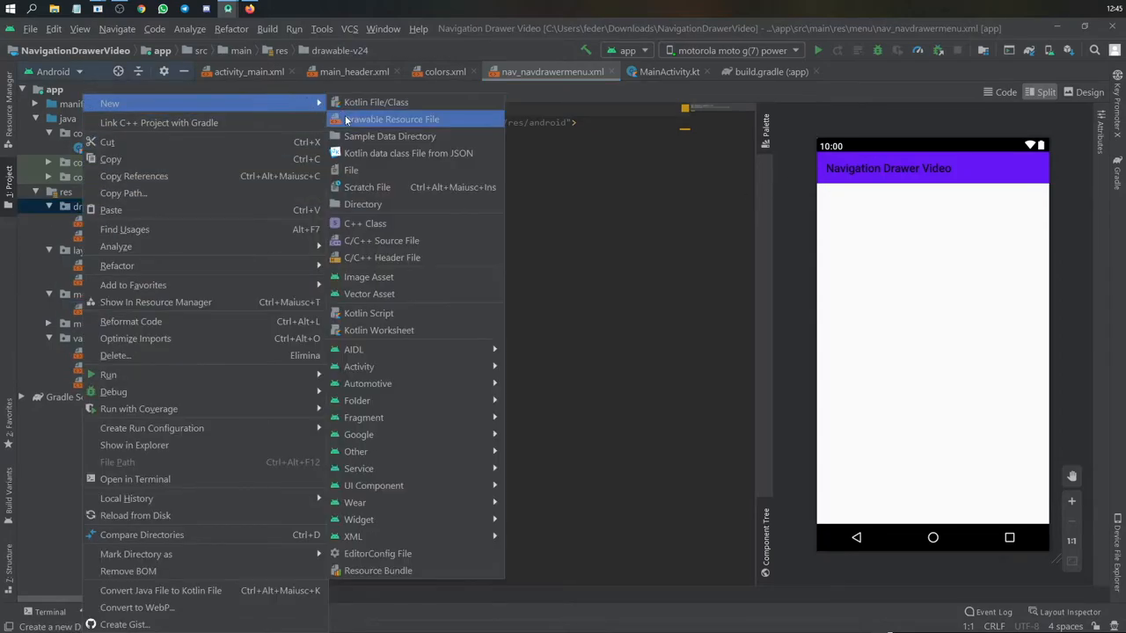
{"action": "left_click", "coordinate": [369, 294]}
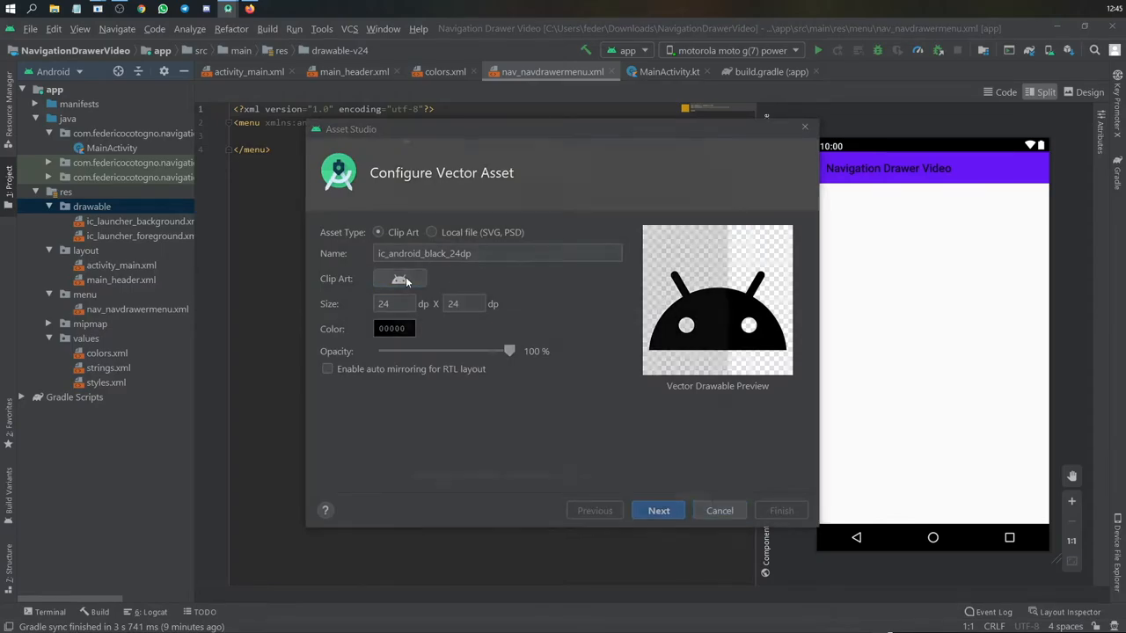
{"action": "left_click", "coordinate": [399, 278]}
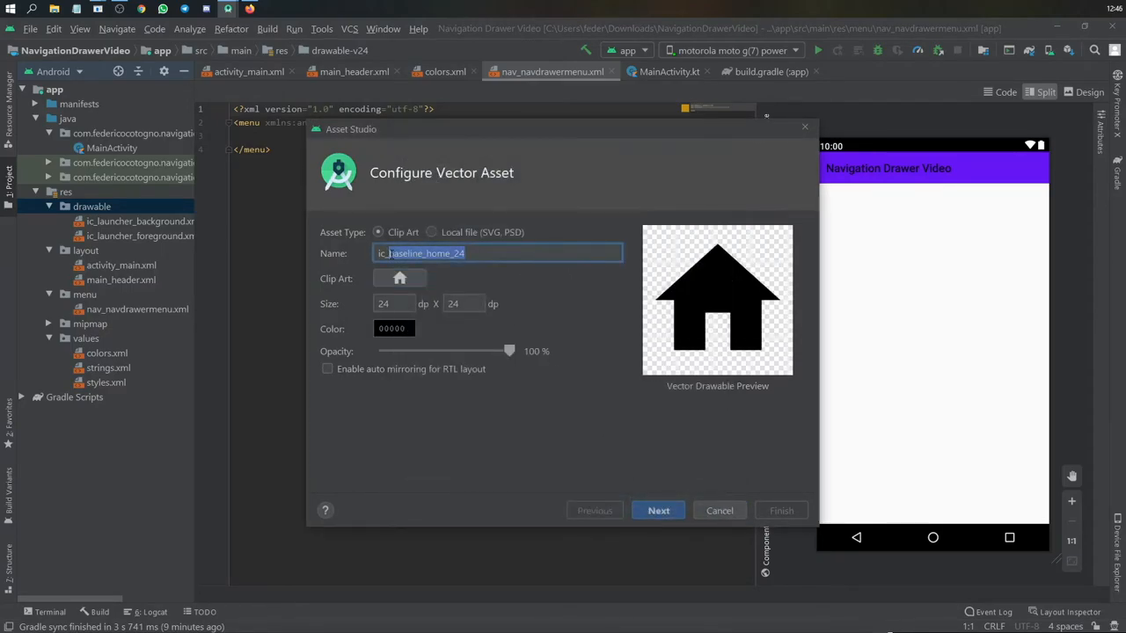
{"action": "left_click", "coordinate": [781, 510]}
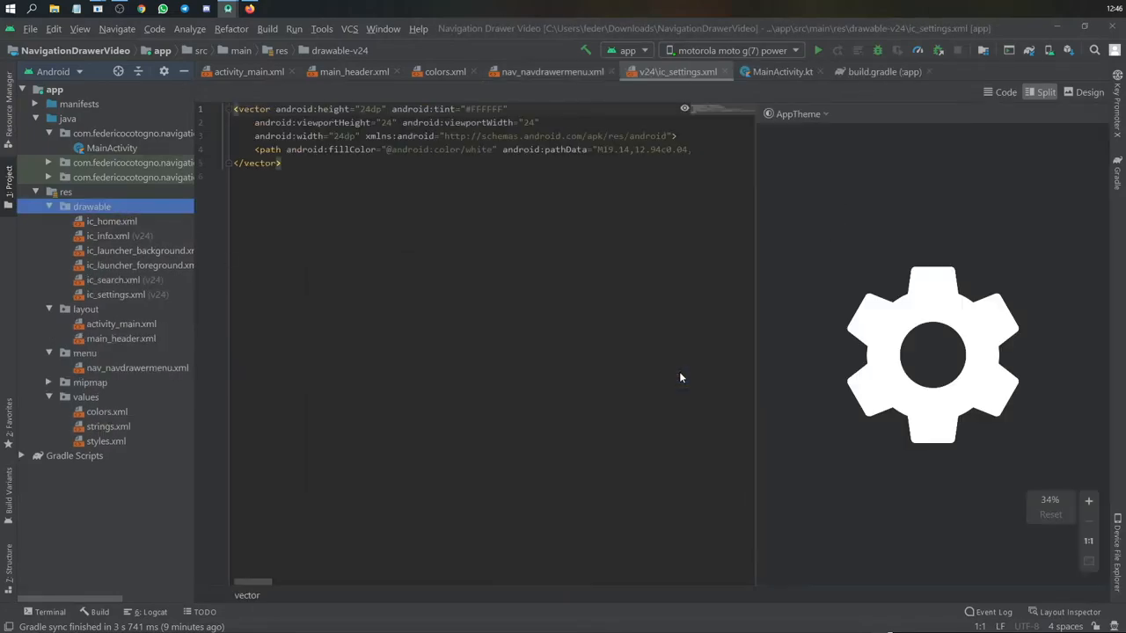
{"action": "left_click", "coordinate": [116, 294]}
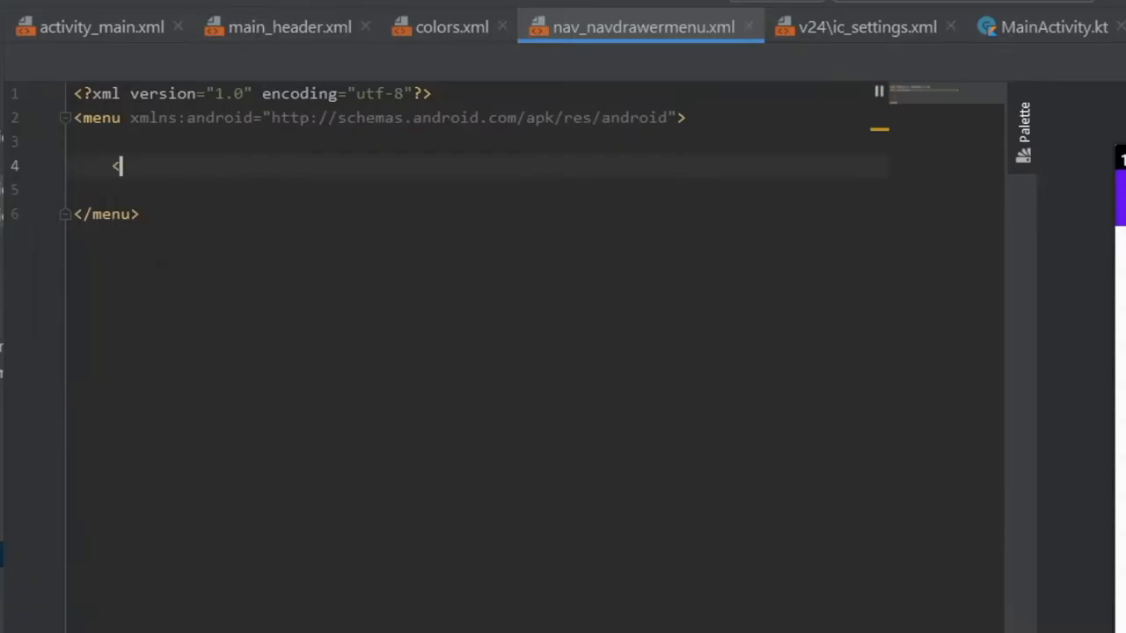
Write a first menu item with id nav_home and an android:icon attribute.
{"action": "type", "text": "item android:id=\""}
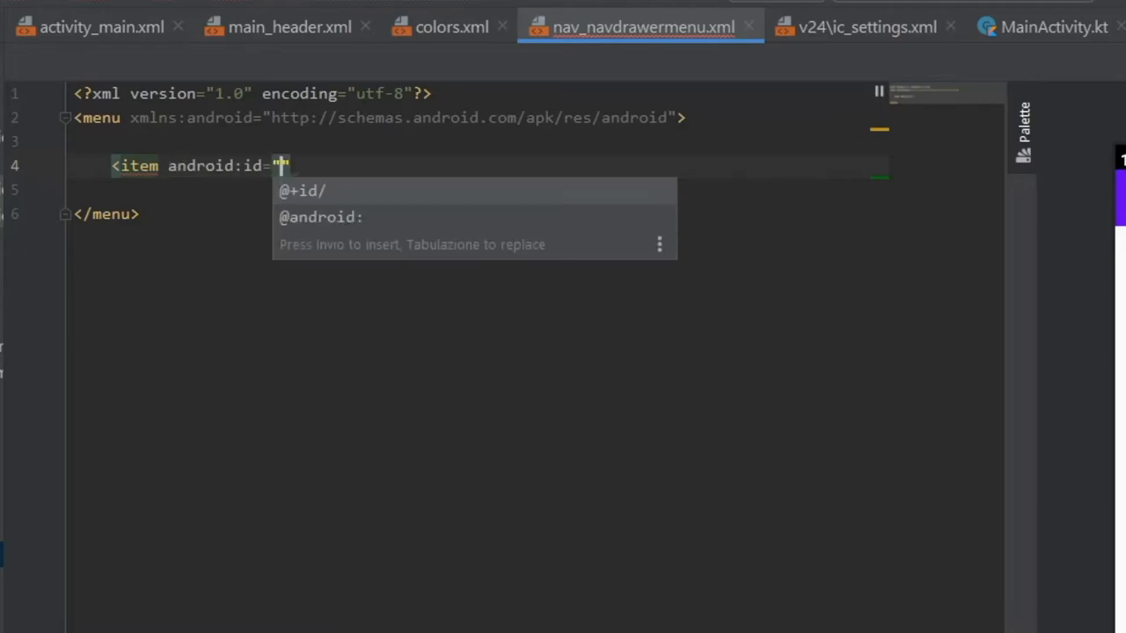
{"action": "type", "text": "@+id/nav_home"}
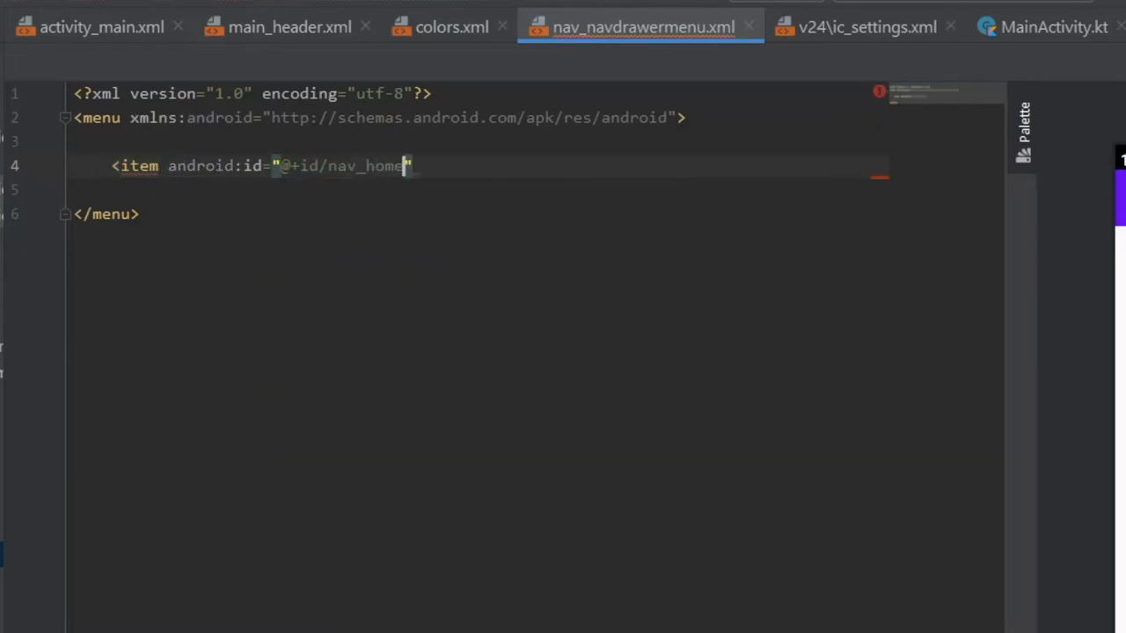
{"action": "type", "text": "android:icon=\""}
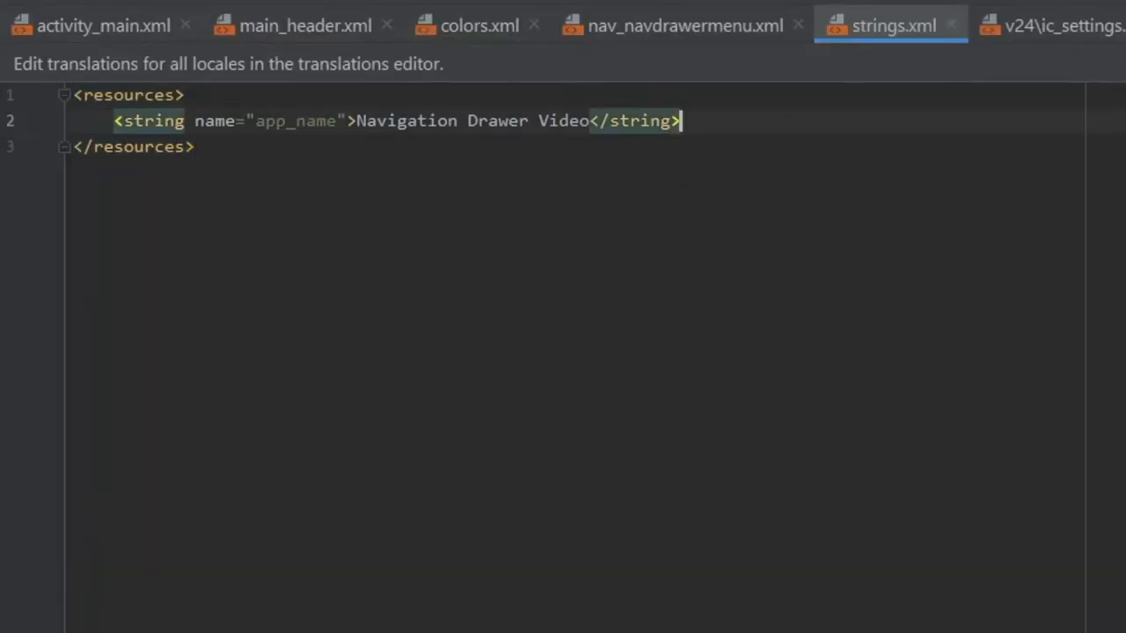
Define 'open' = Open and 'close' = Close strings, then switch to MainActivity.kt.
{"action": "type", "text": "<string name=\"open\">Open</string>"}
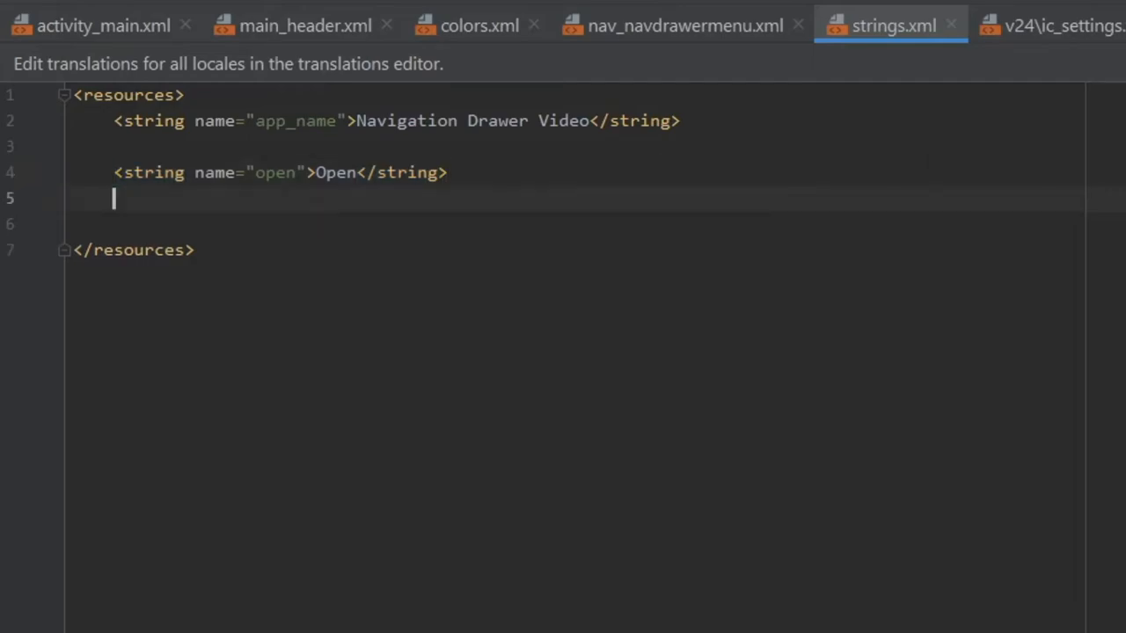
{"action": "type", "text": "<string name=\"close\">Close</string>"}
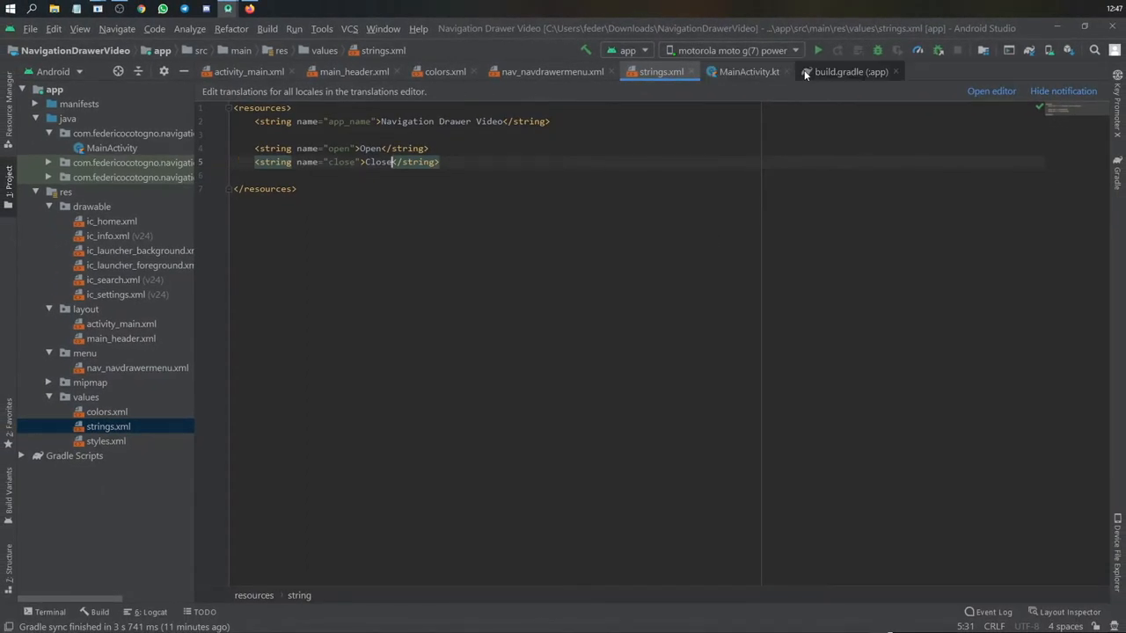
{"action": "left_click", "coordinate": [749, 70]}
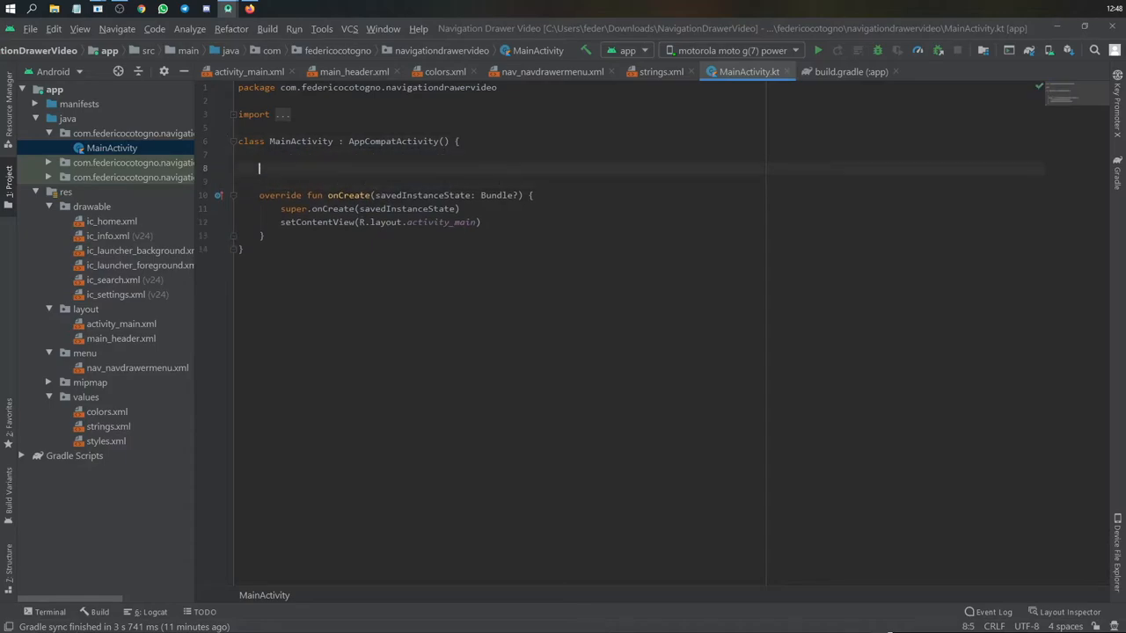
Declare lateinit var toggle: ActionBarDrawerToggle and a private setUpNavigationDrawer() that builds the toggle.
{"action": "type", "text": "lateinit var toggle: ActionBarDrawerToggle"}
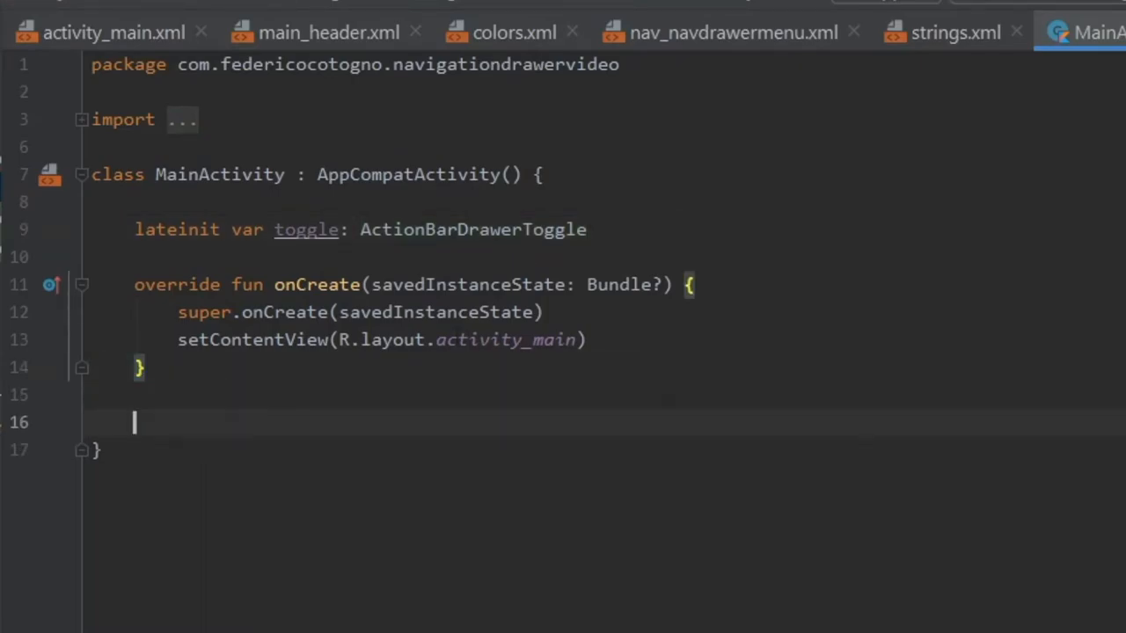
{"action": "type", "text": "private fun setUpNavigationDrawer() {"}
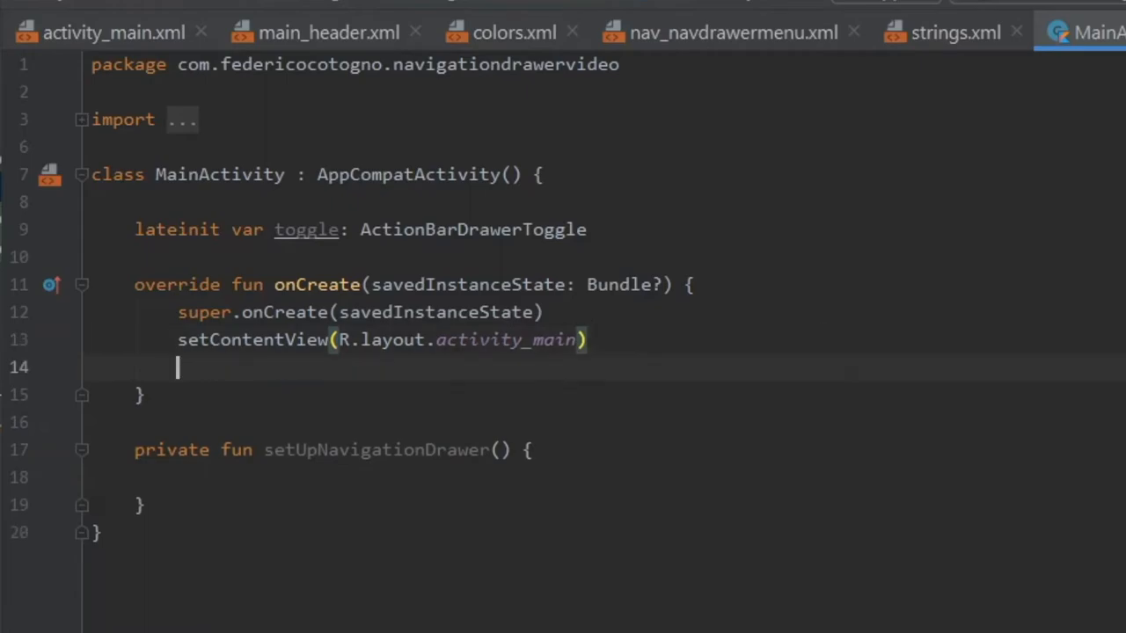
{"action": "type", "text": "toggle = ActionBarDrawerToggle(this, dl_drawer_layout, R.string.open,R.string.close"}
{"action": "type", "text": "dl_drawer_layout.a"}
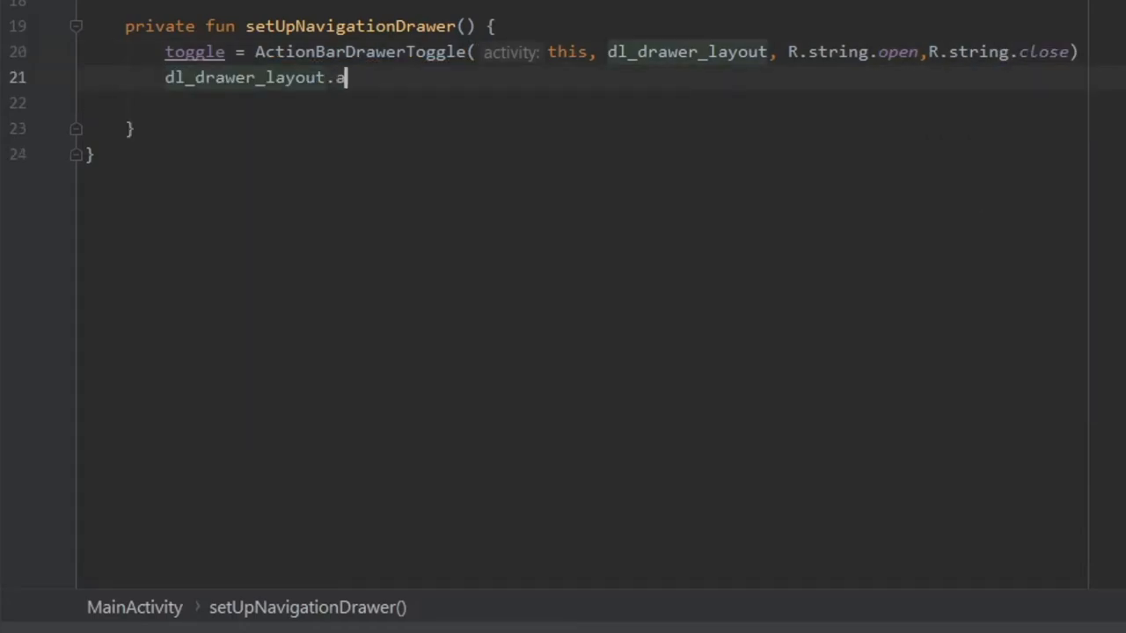
Add addDrawerListener(toggle), toggle.syncState() and supportActionBar?.setDisplayHomeAsUpEnabled(true), then begin nv_navView's listener.
{"action": "type", "text": "ddDrawerListener(toggle)"}
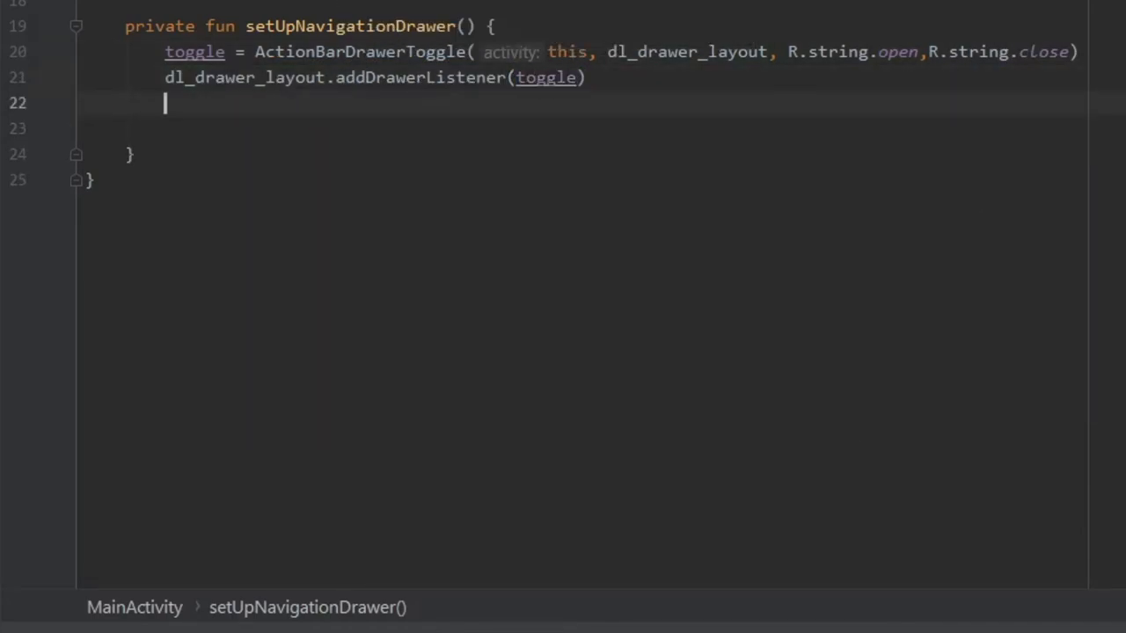
{"action": "type", "text": "toggle.syncState()"}
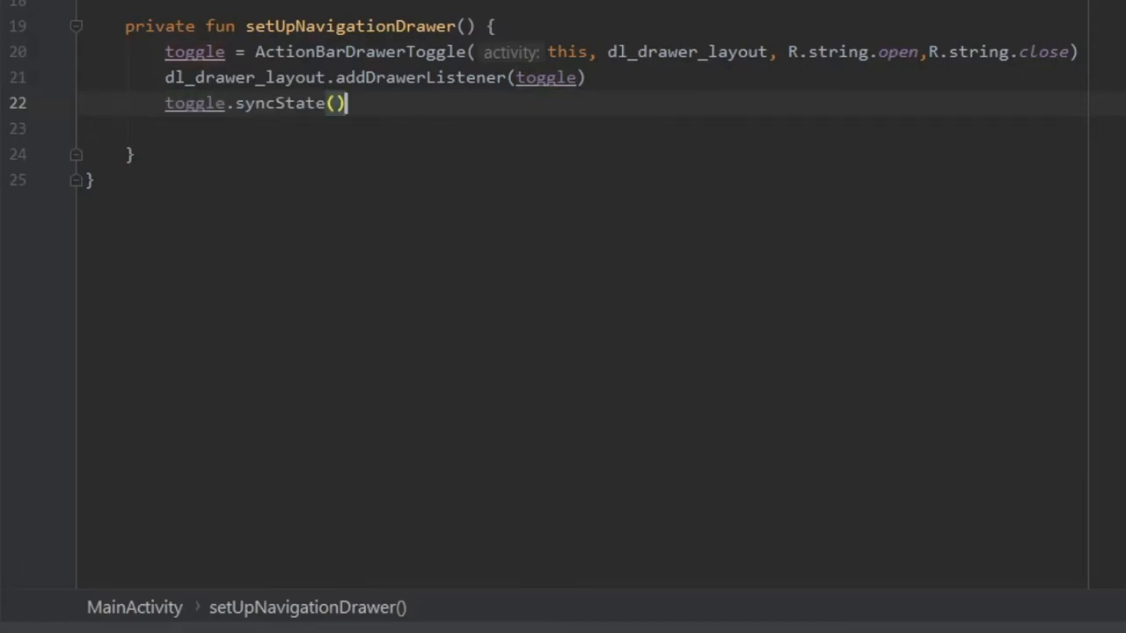
{"action": "type", "text": "supportActionBar"}
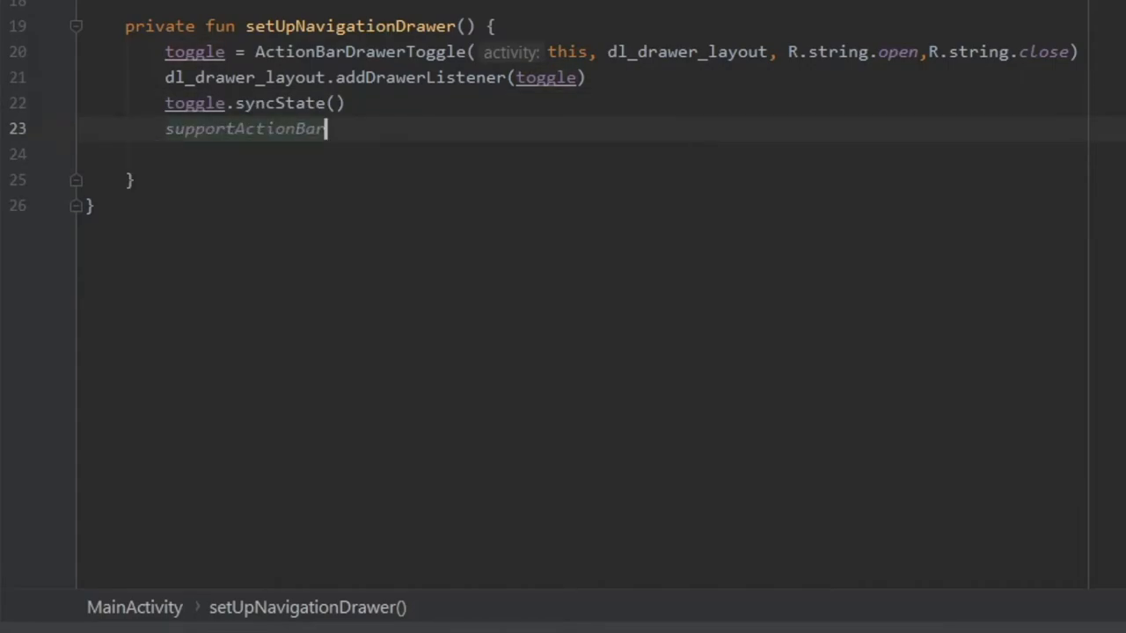
{"action": "type", "text": "?.setDisplayHomeAsUpEnabled(true)"}
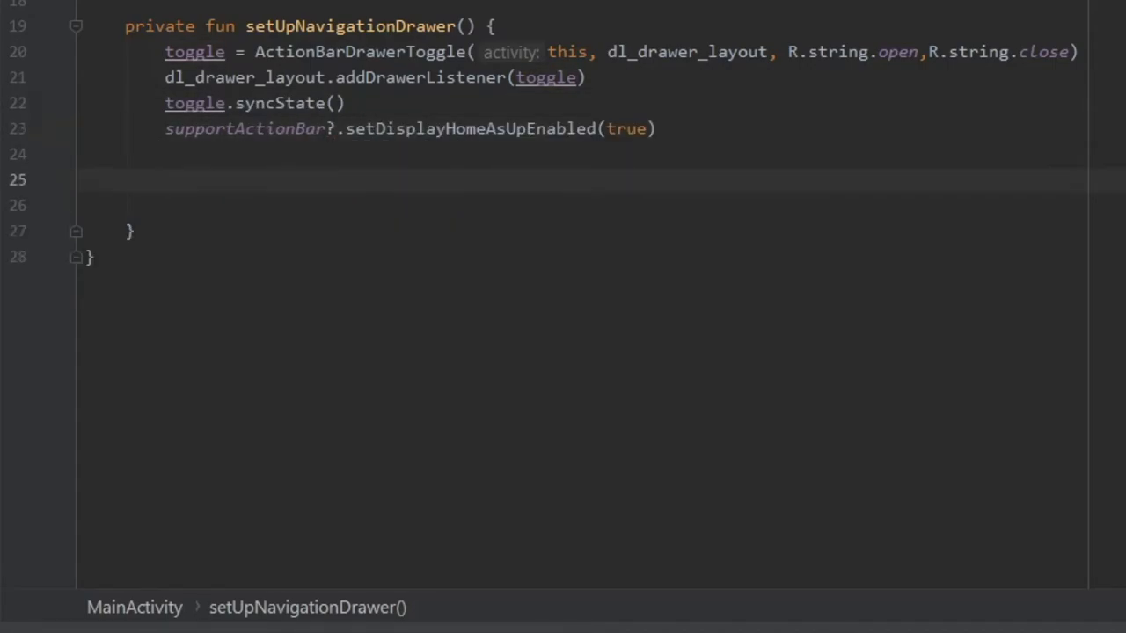
{"action": "type", "text": "nv_navView.setNavigationItemSelectedListener {"}
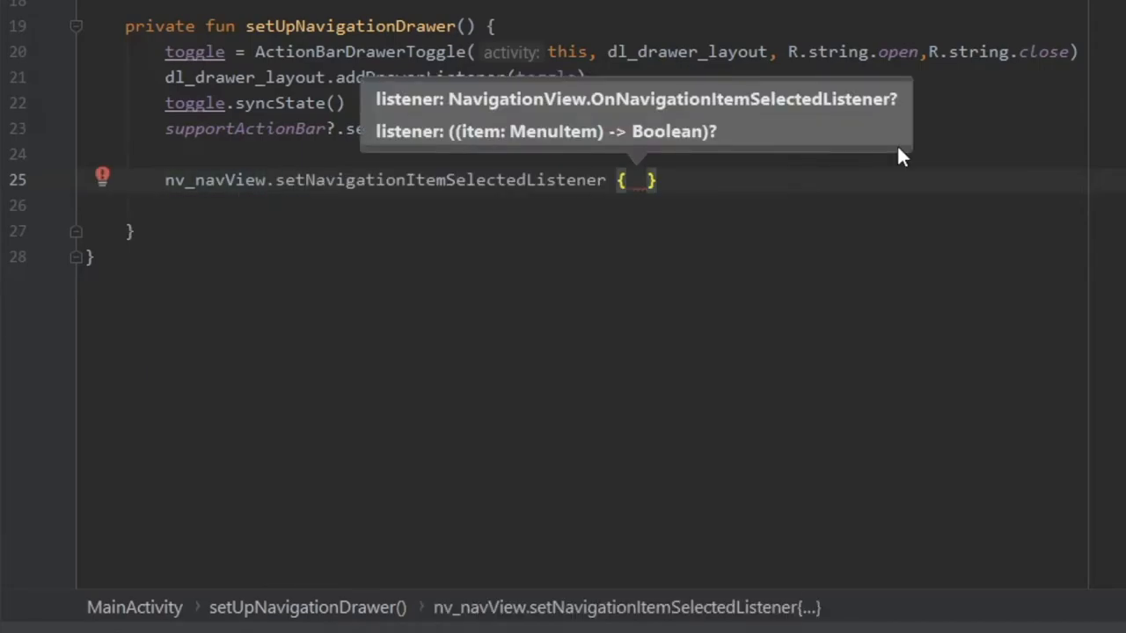
Write a when(it.itemId) block toasting R.id.nav_home and the other nav ids via Toast.makeText.
{"action": "type", "text": "when(it.itemId"}
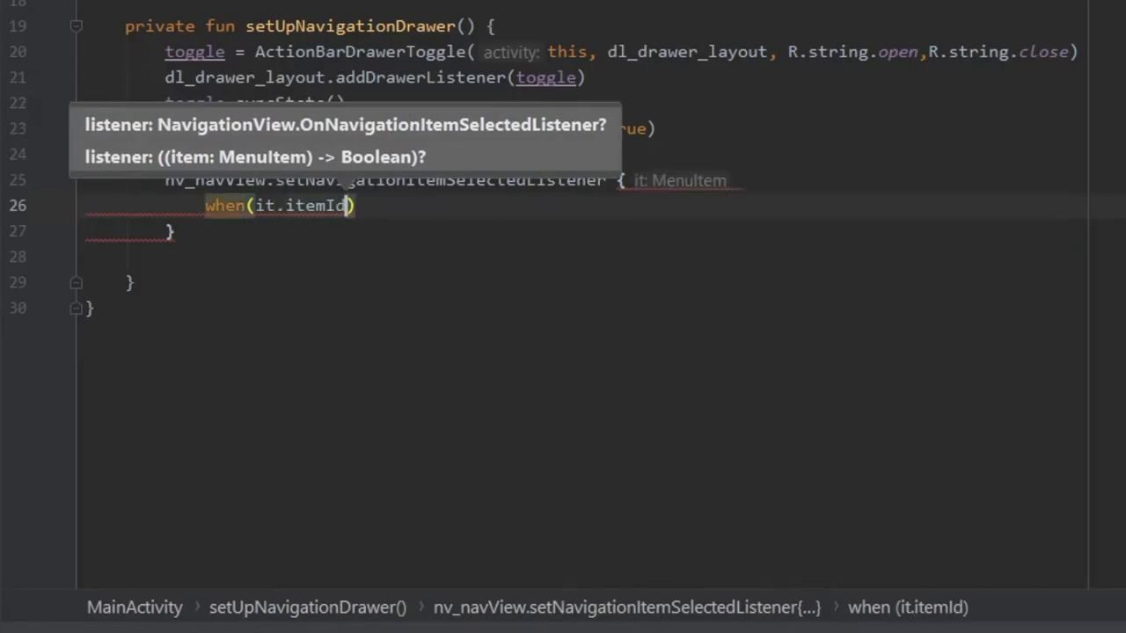
{"action": "type", "text": "{"}
{"action": "type", "text": "true"}
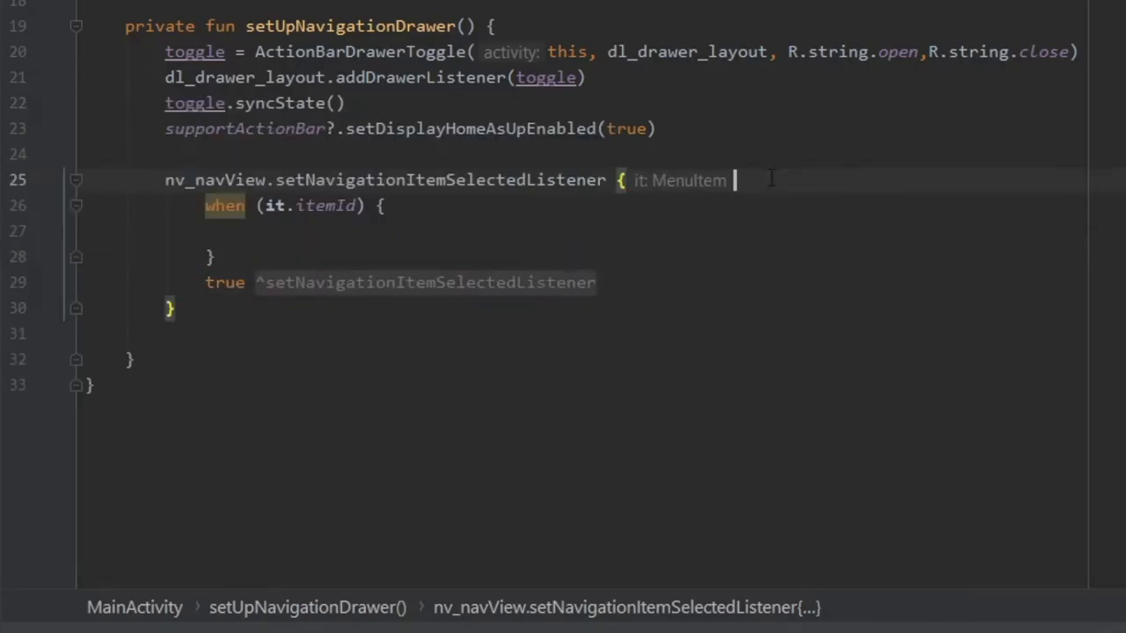
{"action": "type", "text": "R.id.nav_home"}
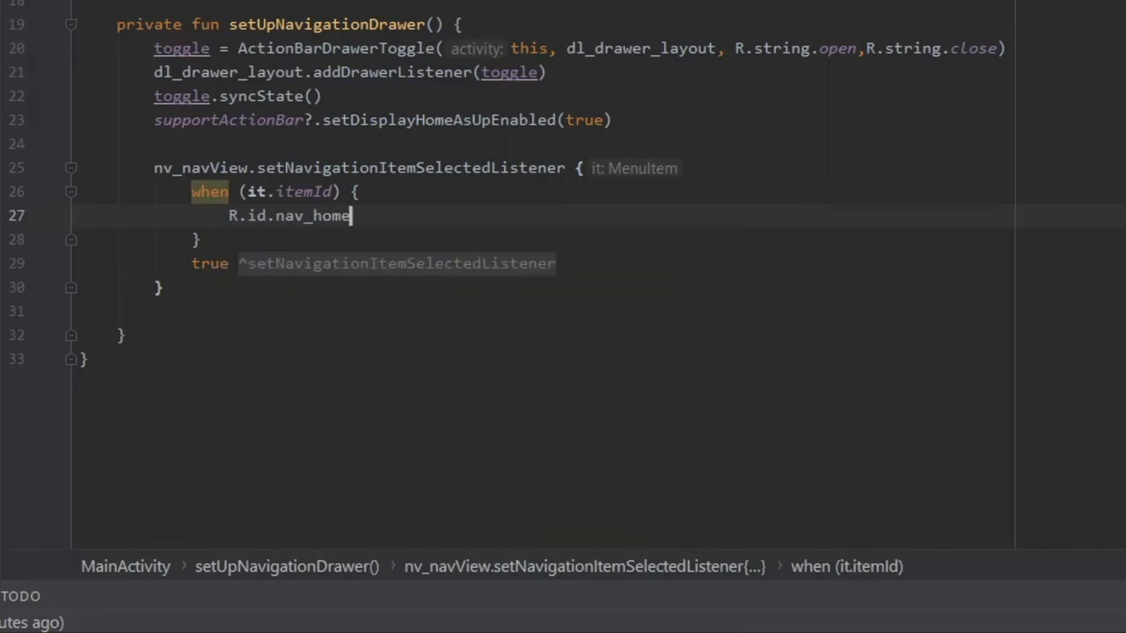
{"action": "type", "text": "-> Toast.makeText(this, \"Home clicked\", Toast.LENGTH_SHORT).show("}
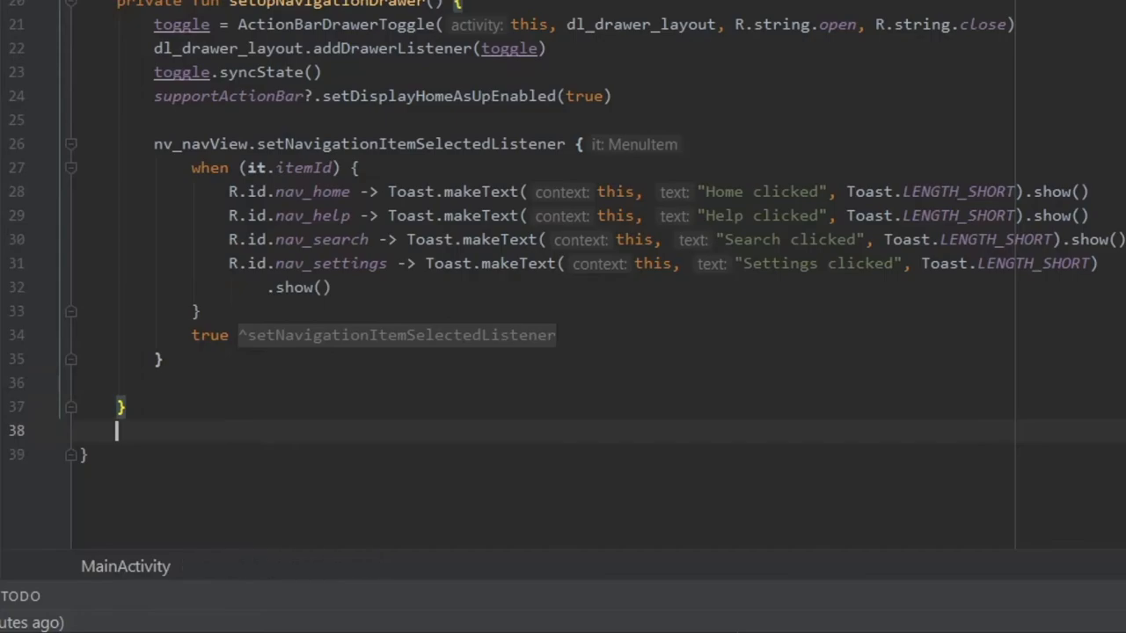
{"action": "type", "text": "on"}
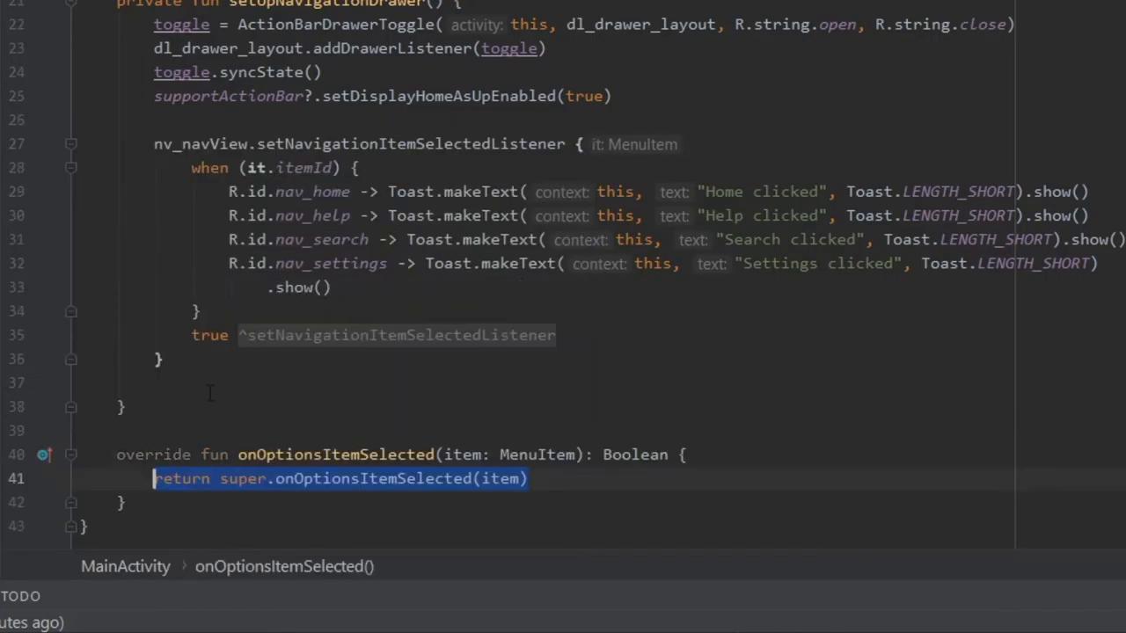
Add if (toggle.onOptionsItemSelected(item)) { return true } inside the onOptionsItemSelected override.
{"action": "type", "text": "if (toggl"}
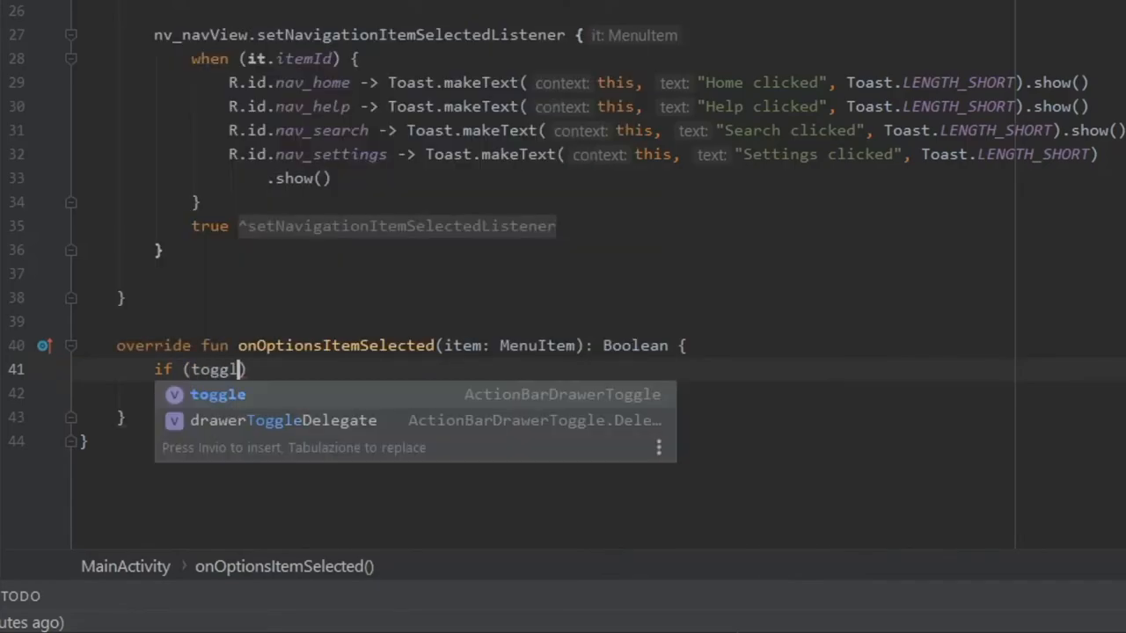
{"action": "key", "text": "Enter"}
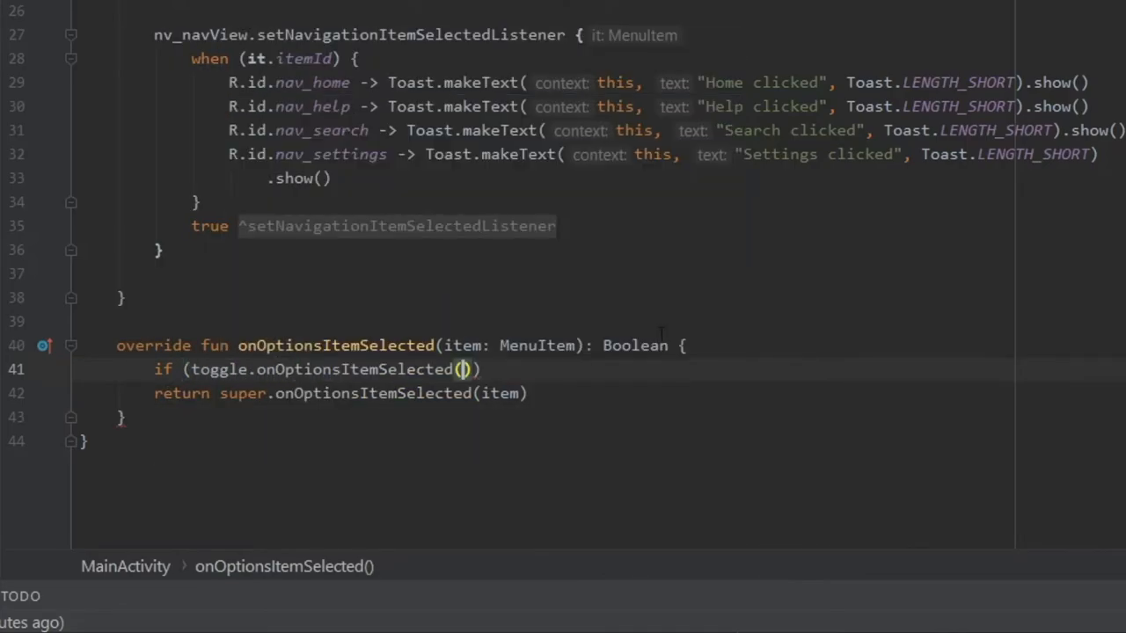
{"action": "type", "text": "item) {"}
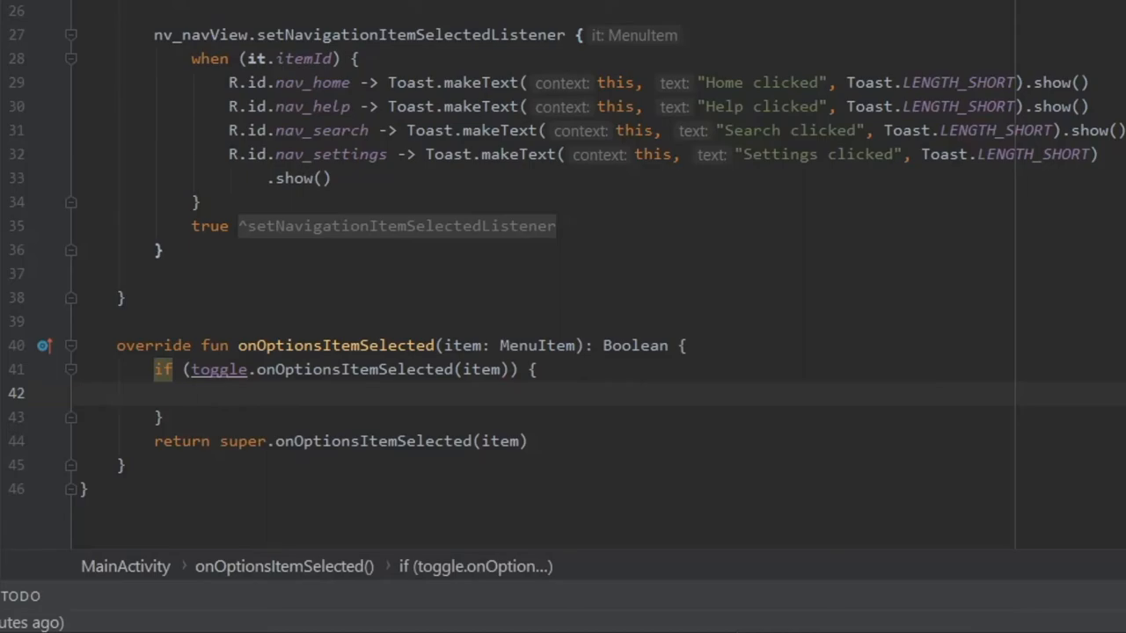
{"action": "type", "text": "return true"}
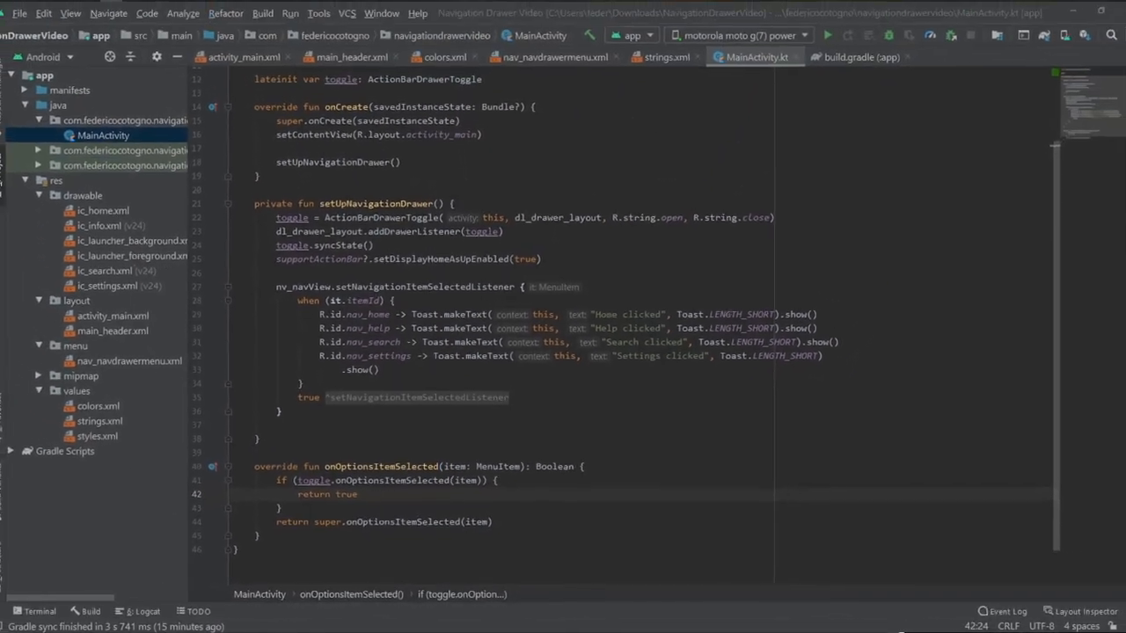
Run the app on the emulator, open the drawer and tap Help and Home to see their toasts.
{"action": "left_click", "coordinate": [827, 35]}
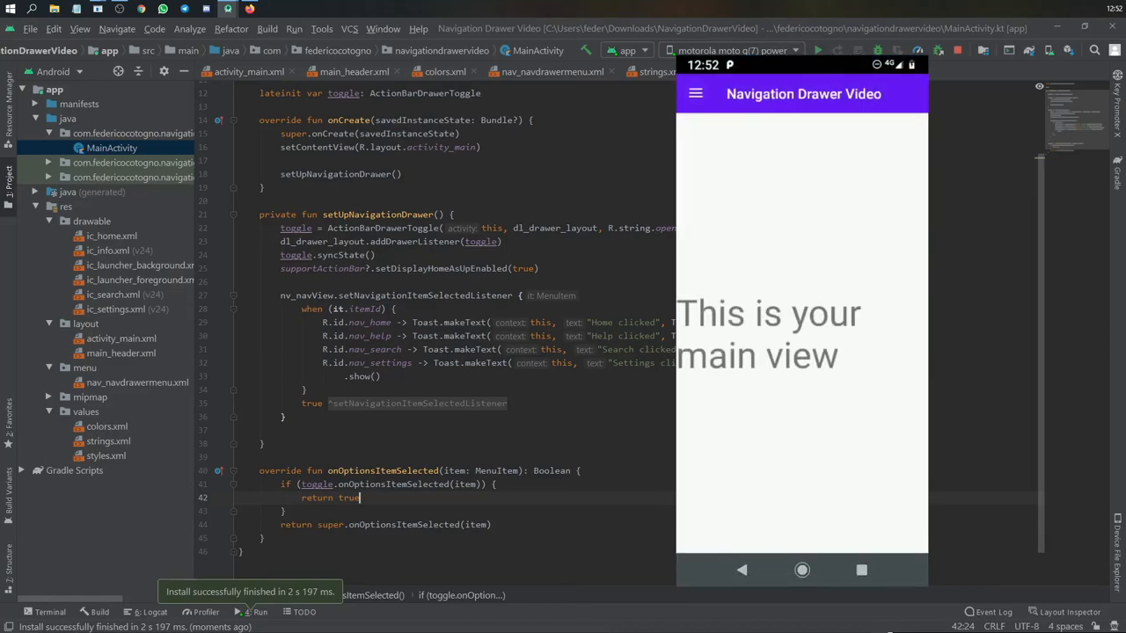
{"action": "left_click", "coordinate": [695, 93]}
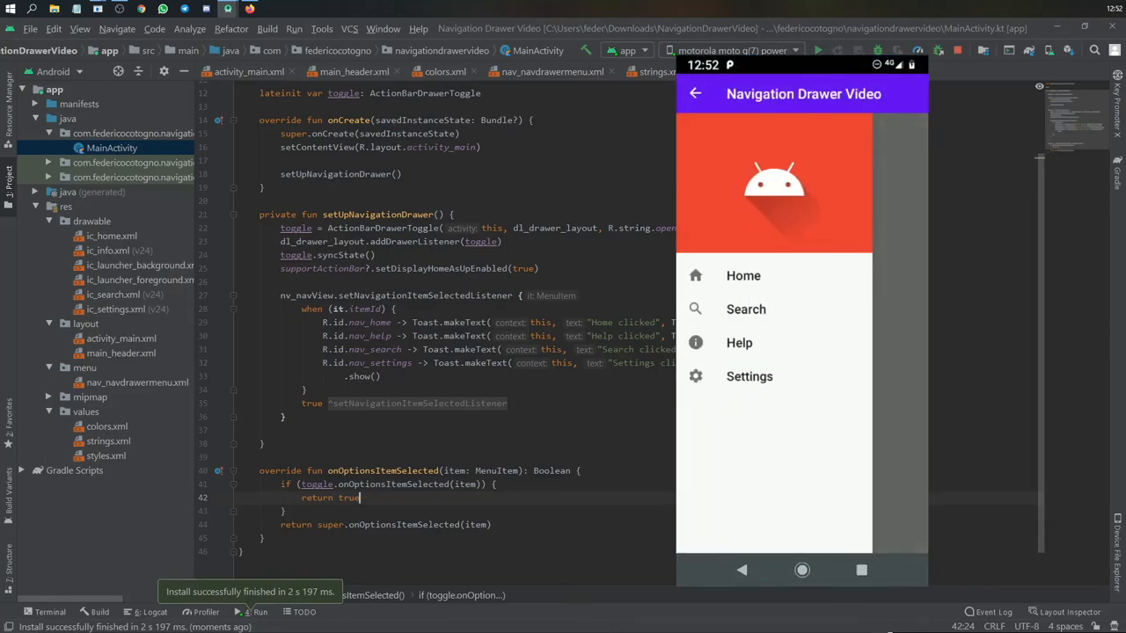
{"action": "left_click", "coordinate": [739, 341]}
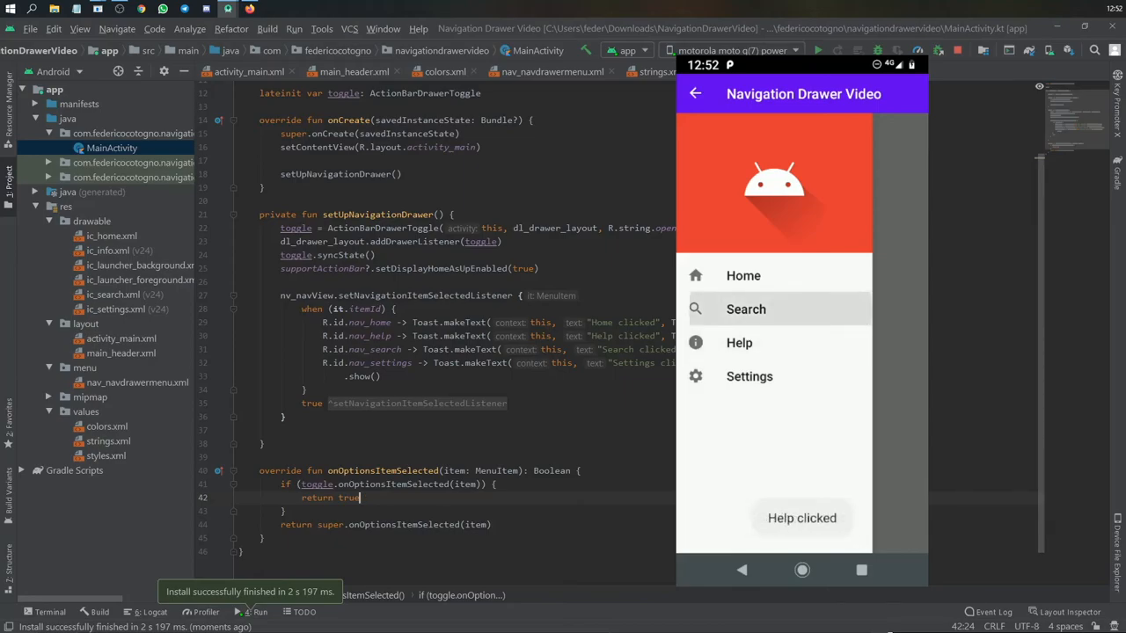
{"action": "left_click", "coordinate": [743, 274]}
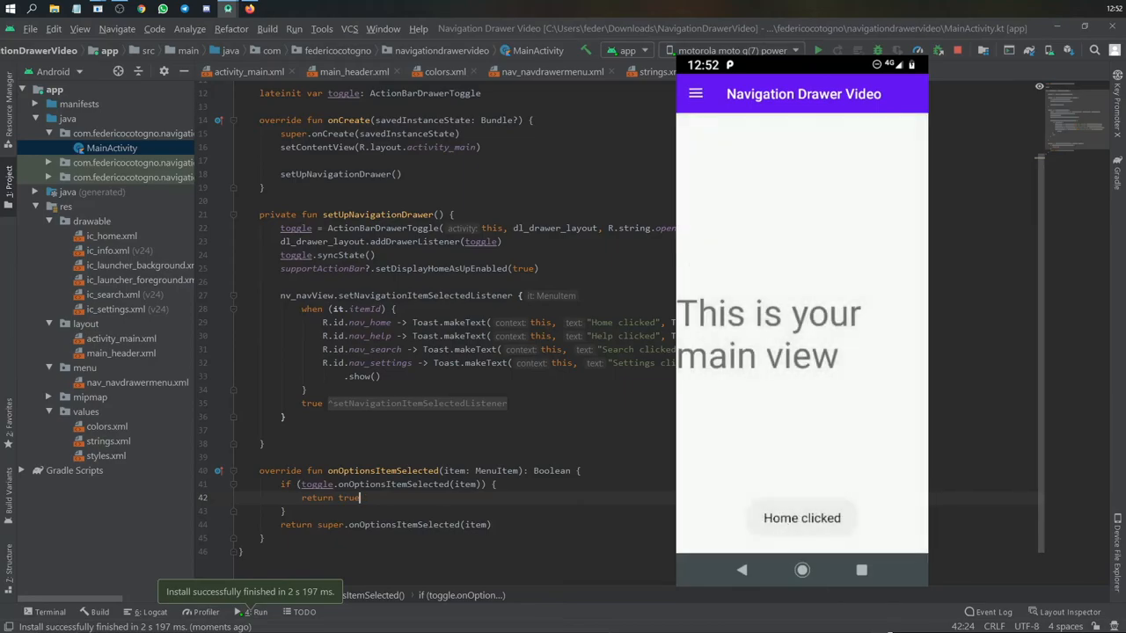
{"action": "left_click", "coordinate": [106, 427]}
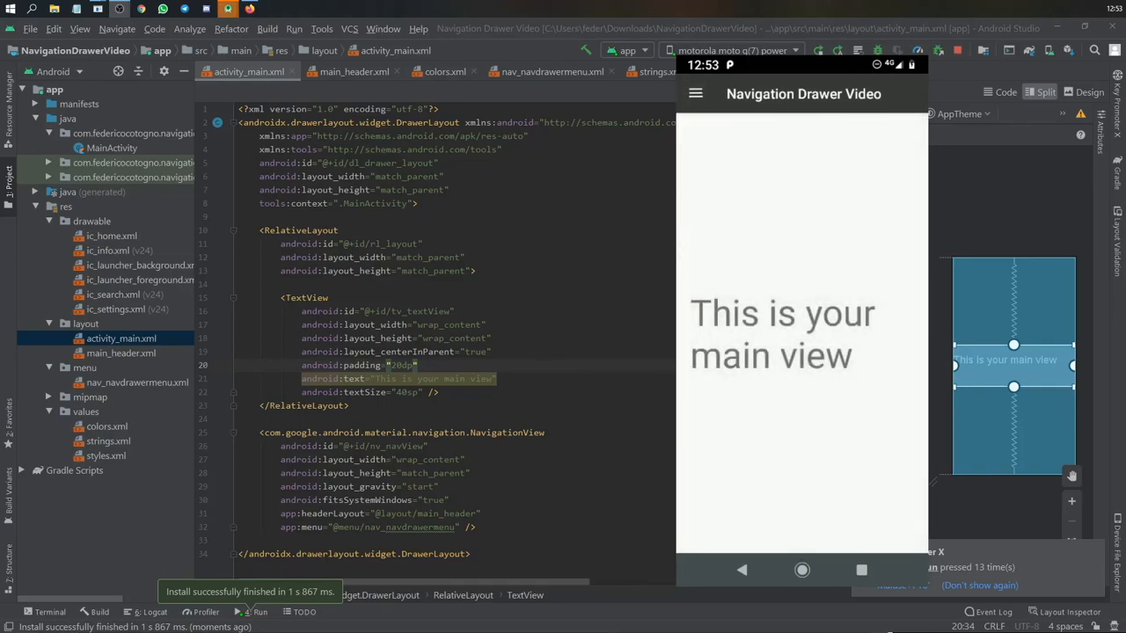
Open the drawer in the relaunched app and tap Help to confirm its toast.
{"action": "left_click", "coordinate": [695, 95]}
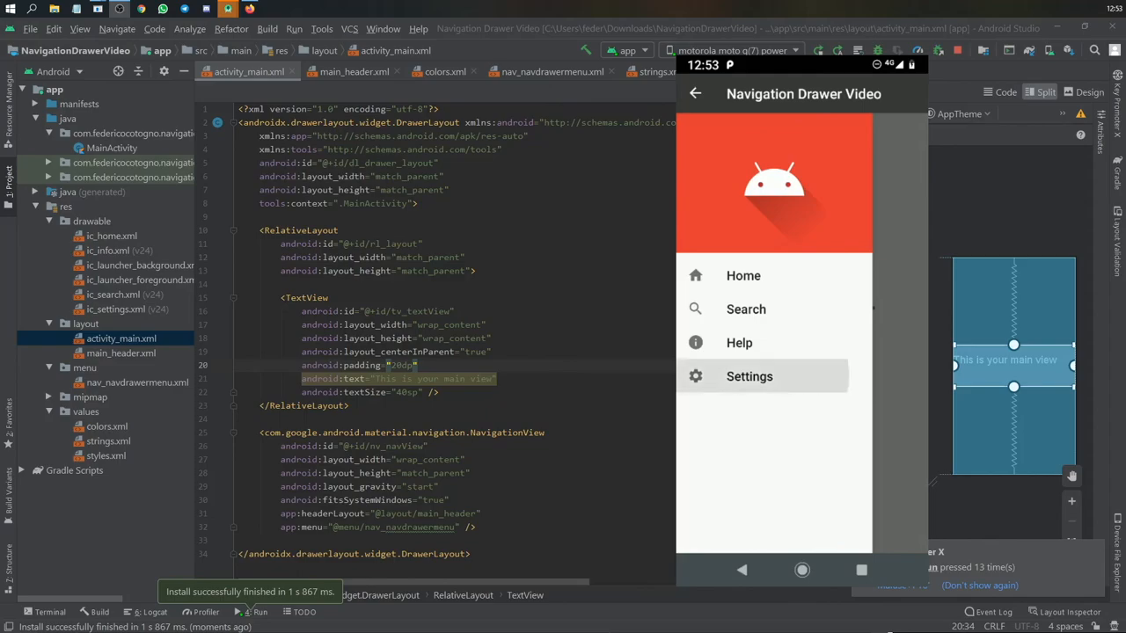
{"action": "left_click", "coordinate": [739, 341]}
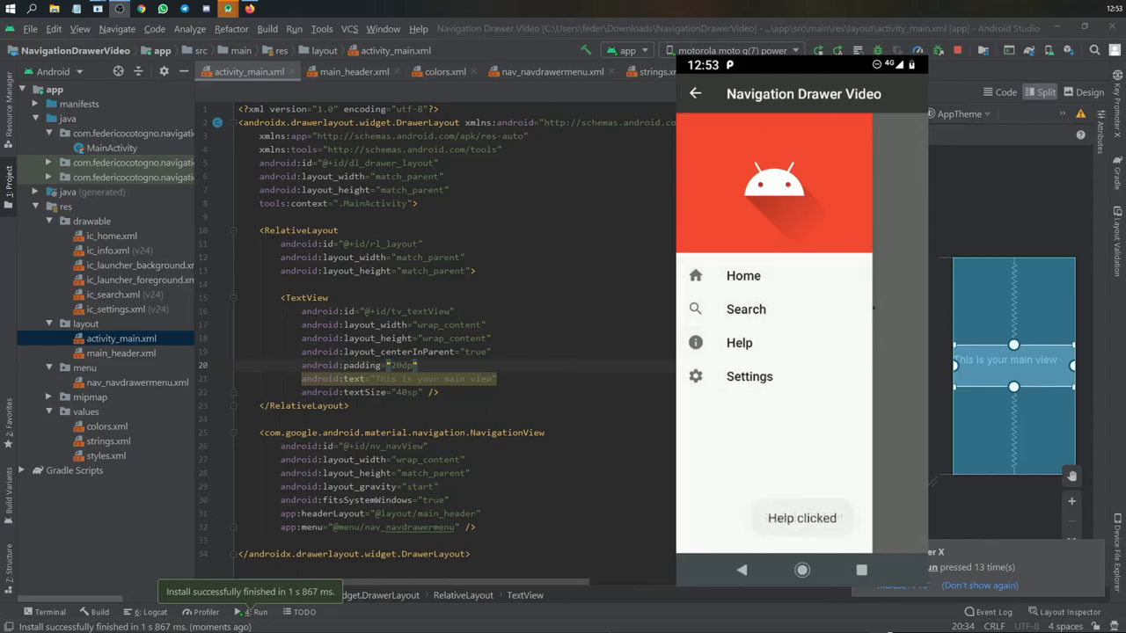